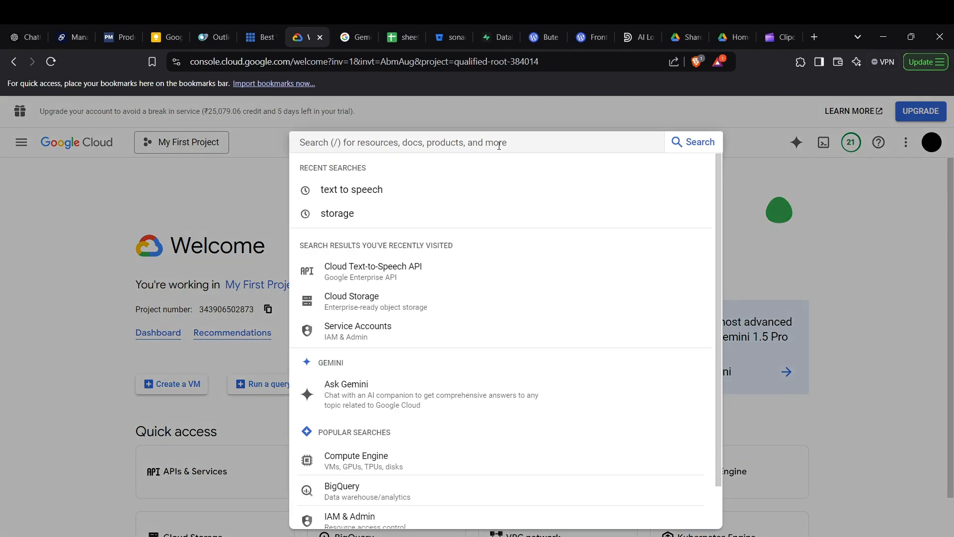
Step: Search the console for 'text to speech' and open the Cloud Text-to-Speech API result
type("text")
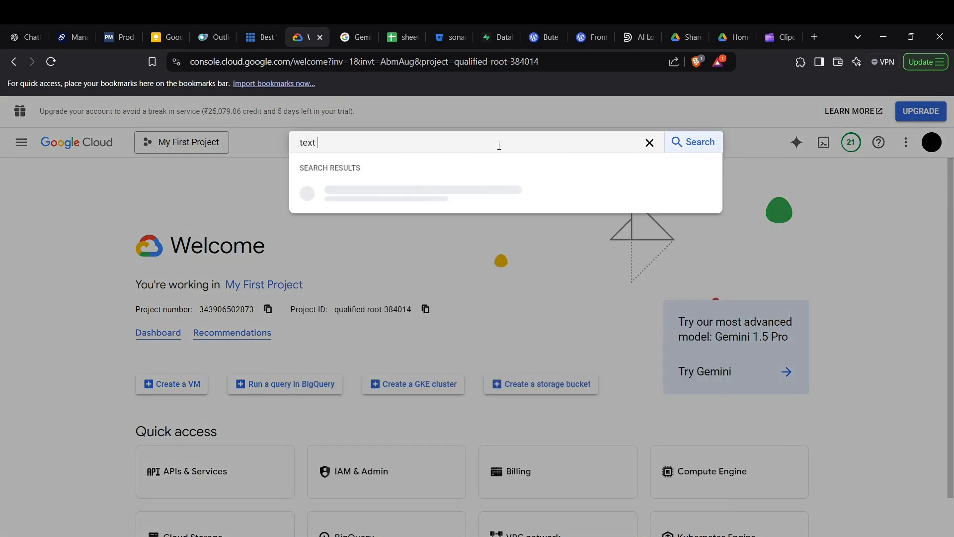
type("to sppeech")
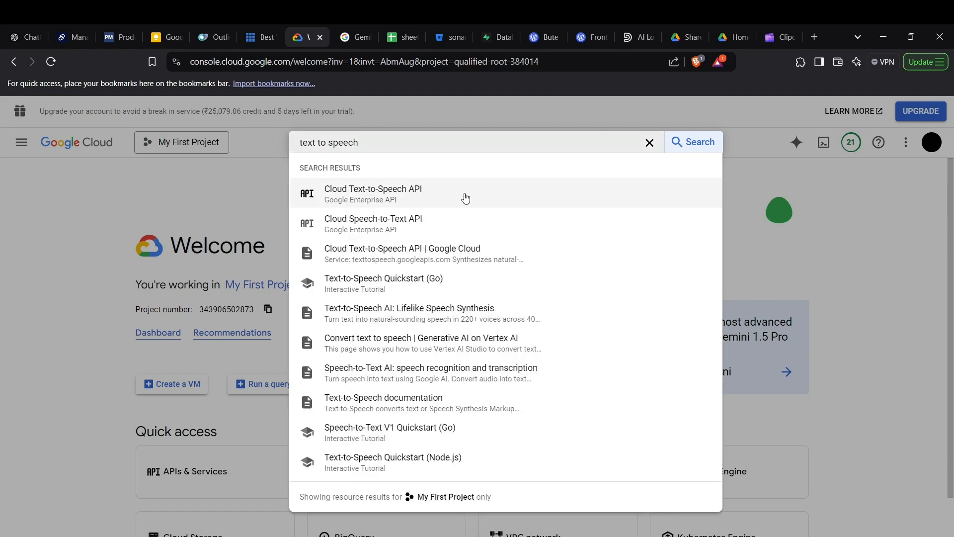
left_click(391, 192)
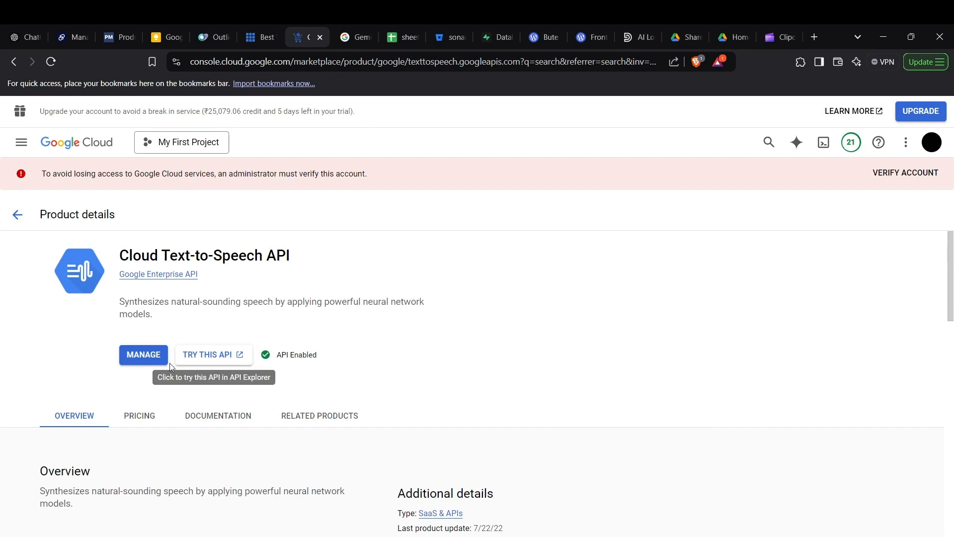
mouse_move(154, 368)
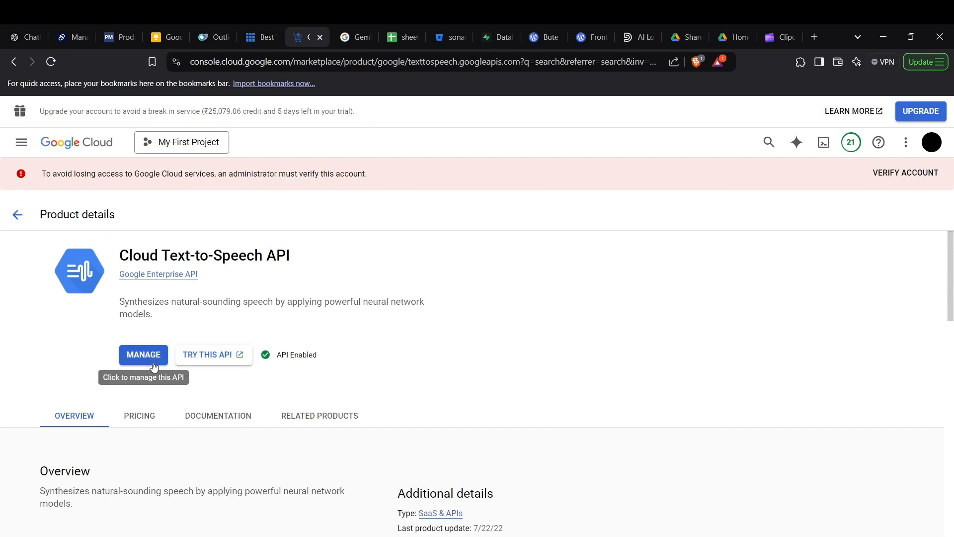
mouse_move(337, 246)
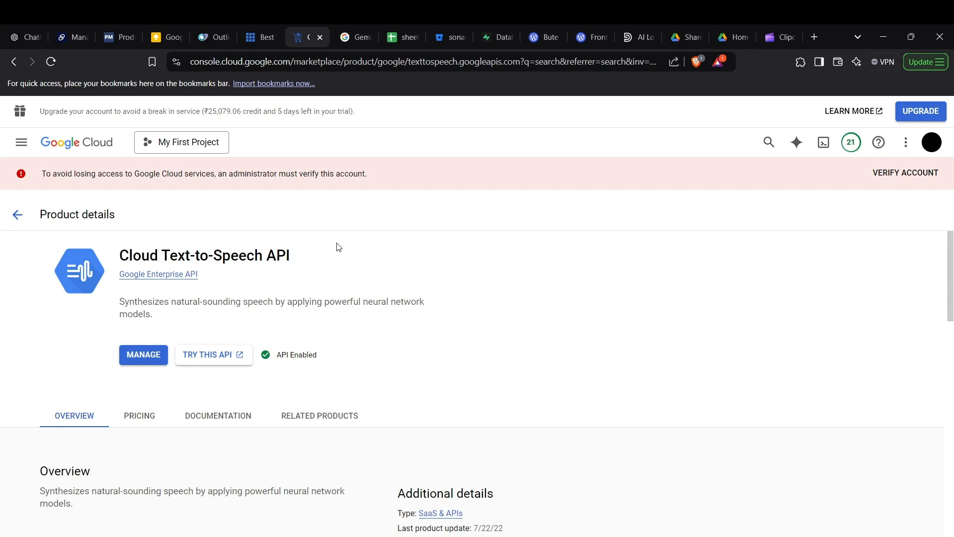
mouse_move(22, 143)
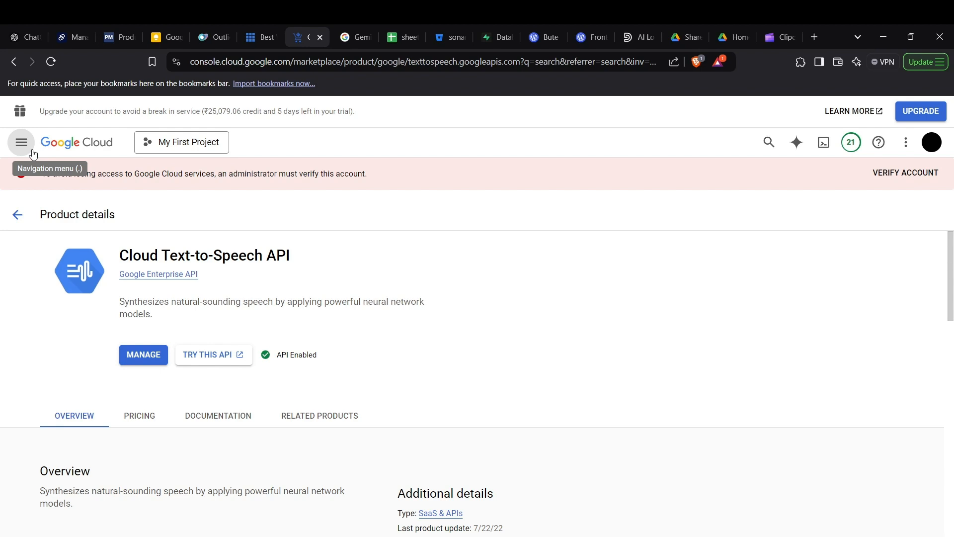
Step: Navigate via IAM & Admin to the Service accounts page for My First Project
left_click(21, 143)
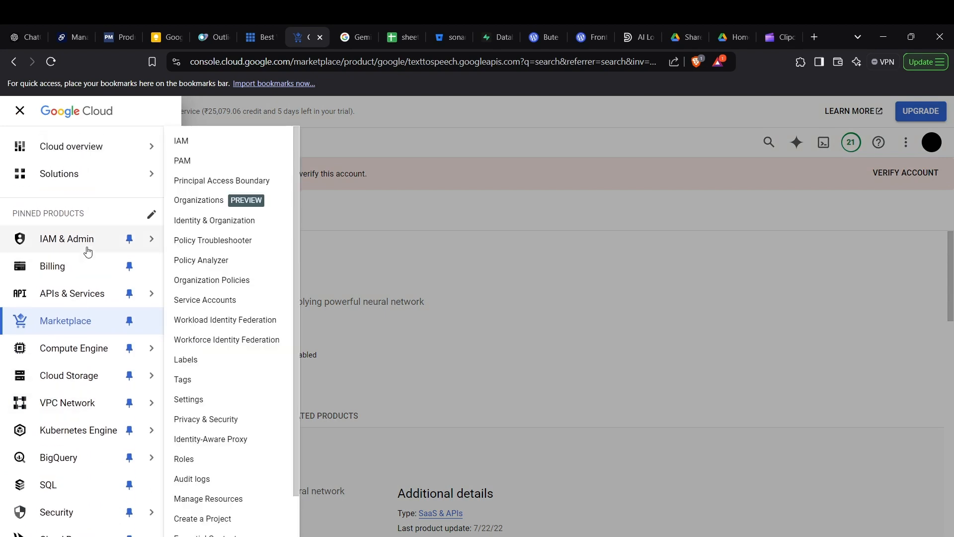
left_click(180, 141)
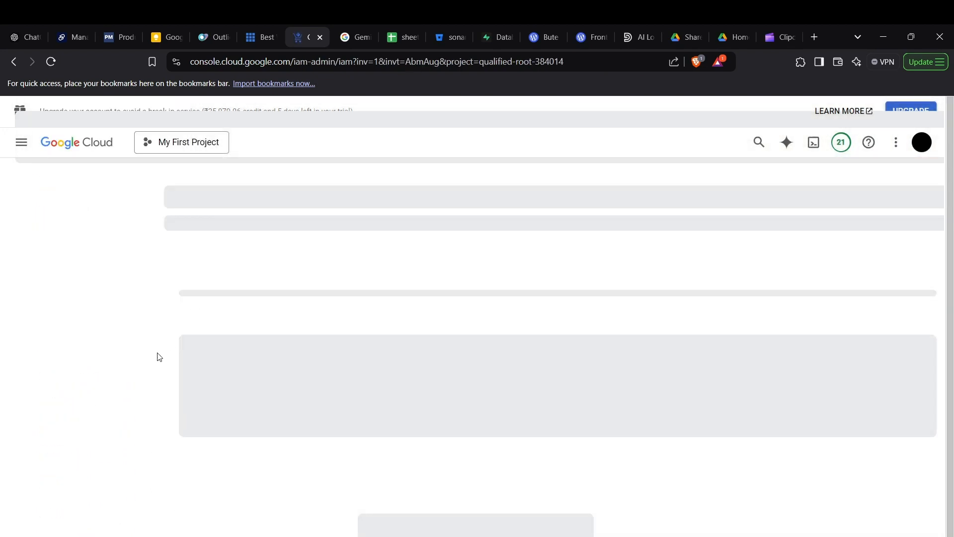
mouse_move(155, 360)
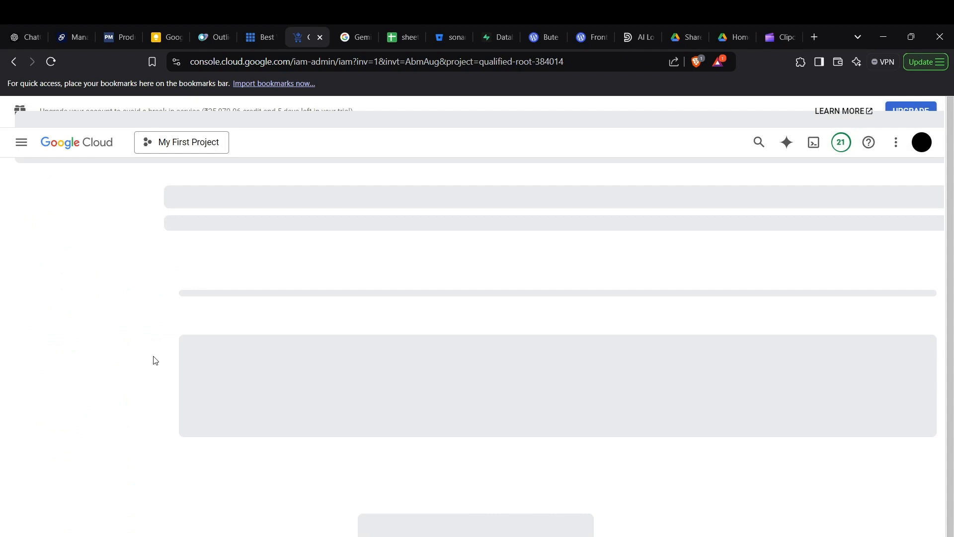
mouse_move(181, 345)
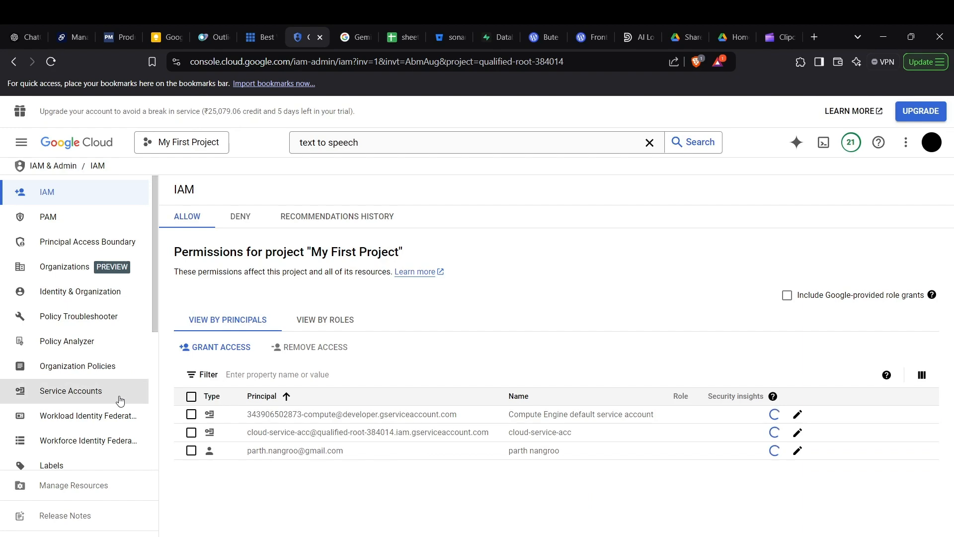
left_click(71, 390)
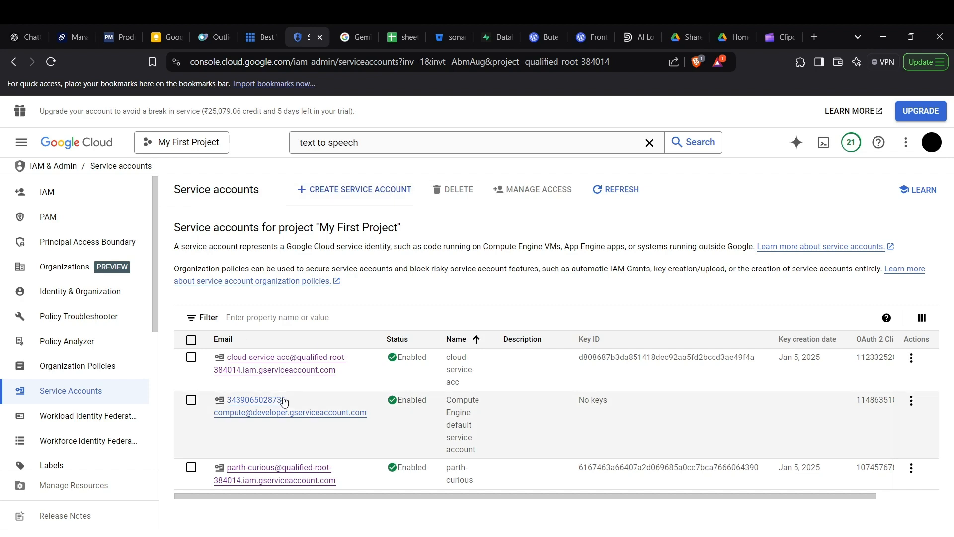
mouse_move(298, 450)
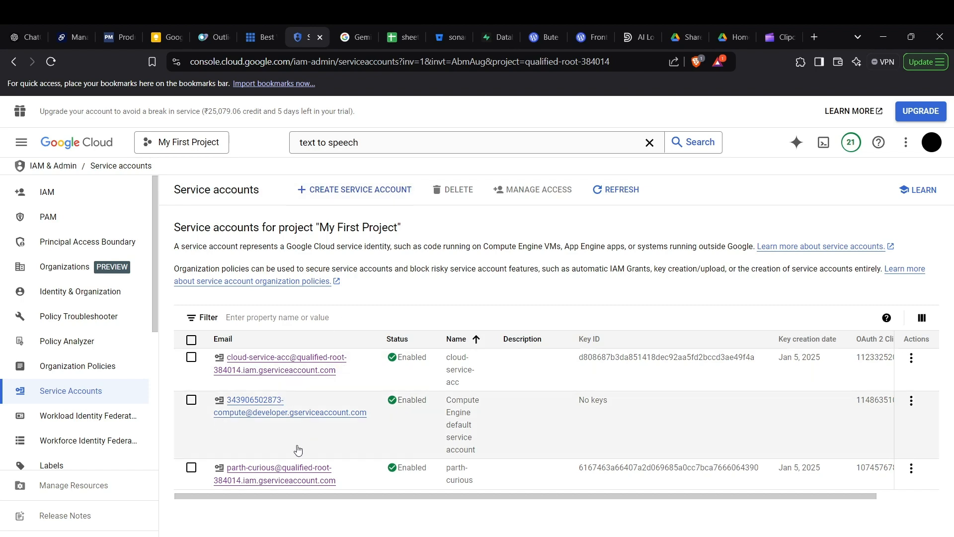
mouse_move(296, 473)
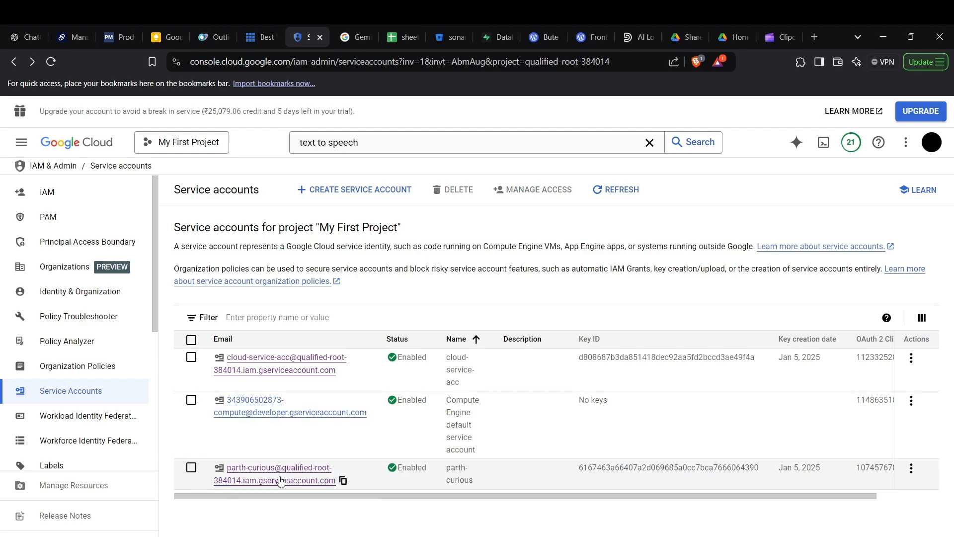
Step: Open the last service account's Keys tab and start creating a new key
left_click(279, 467)
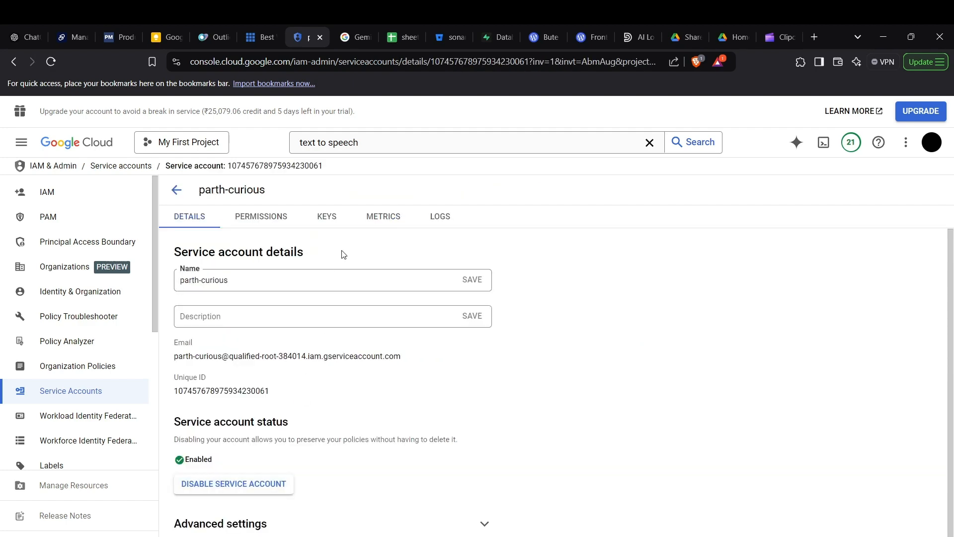
left_click(326, 217)
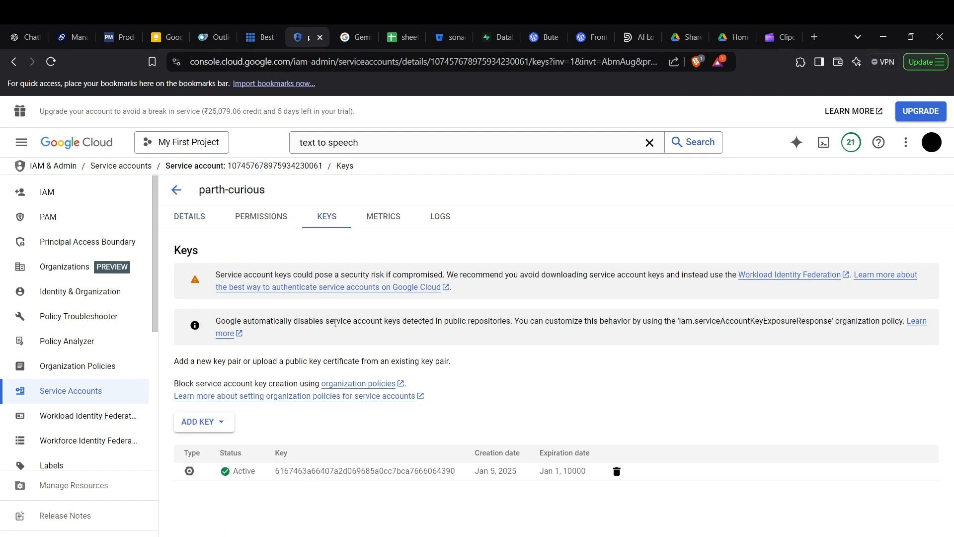
mouse_move(216, 433)
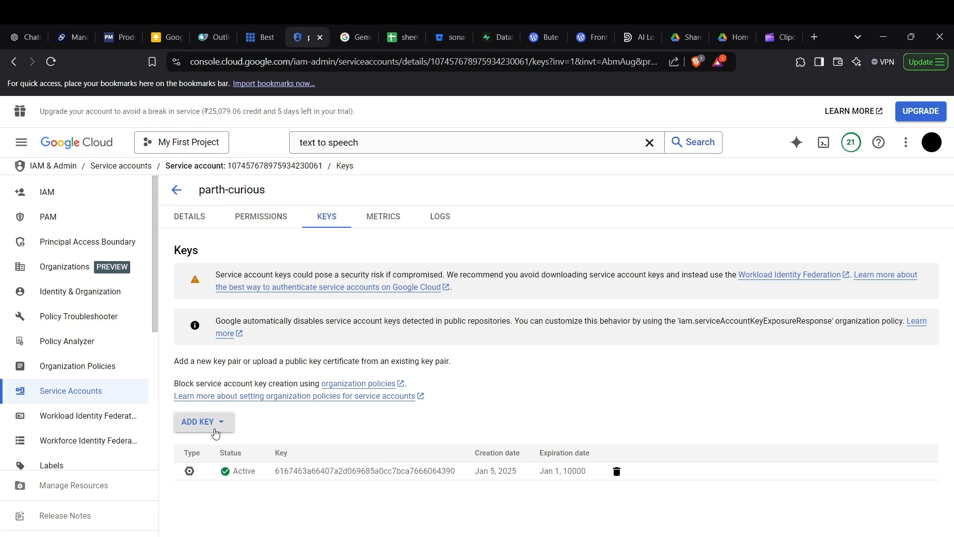
left_click(196, 421)
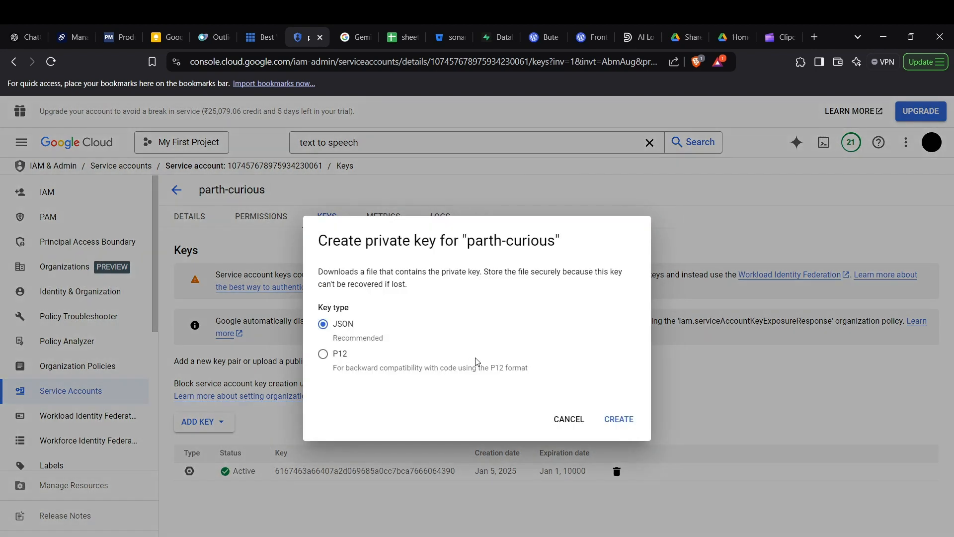
mouse_move(619, 419)
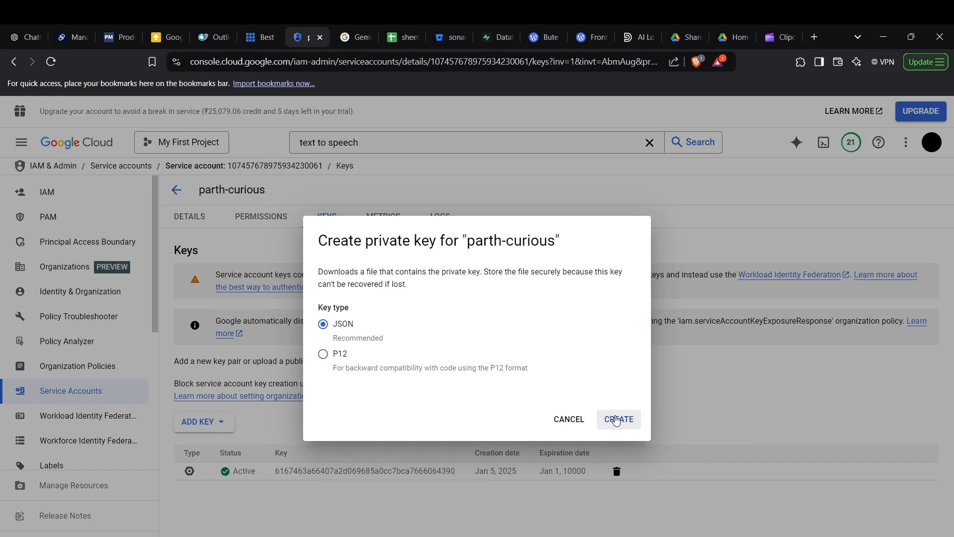
Step: Generate the JSON private key, save it to the Desktop and dismiss the confirmation
left_click(618, 418)
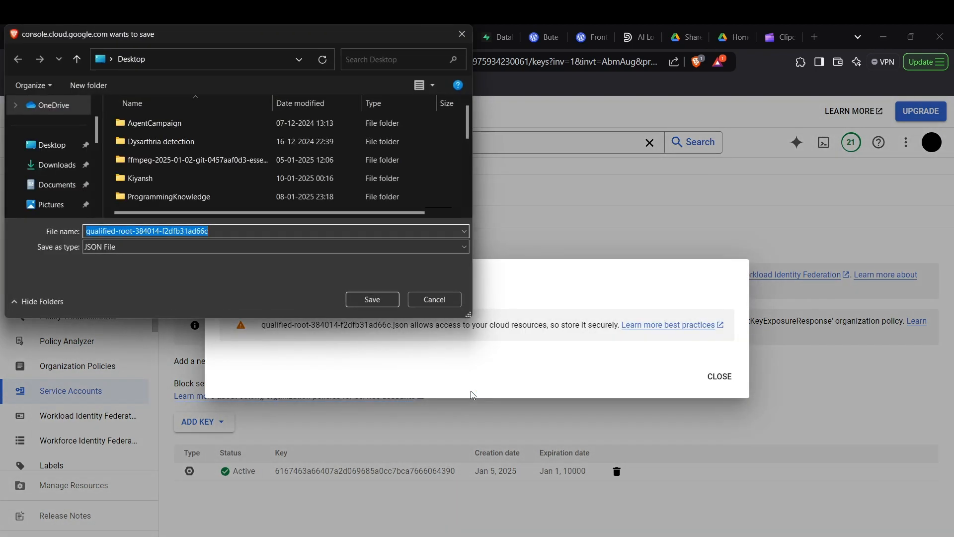
left_click(371, 299)
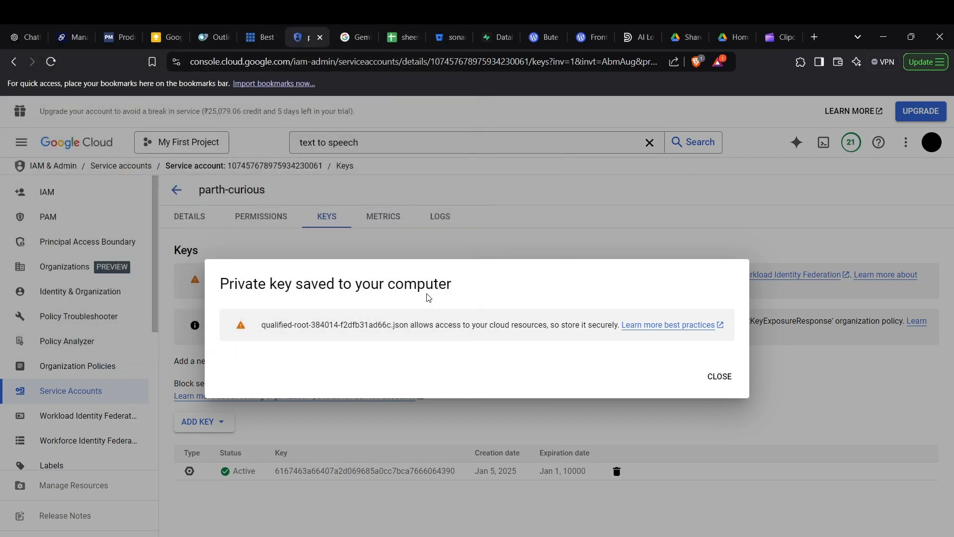
left_click(720, 375)
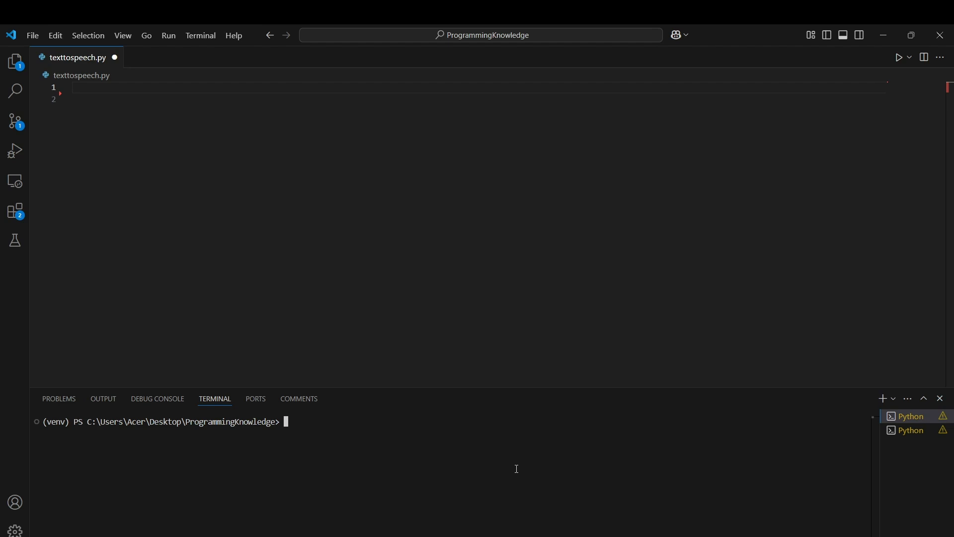
Step: Run pip install google-cloud-texttospeech in the terminal
type("pip install google-c")
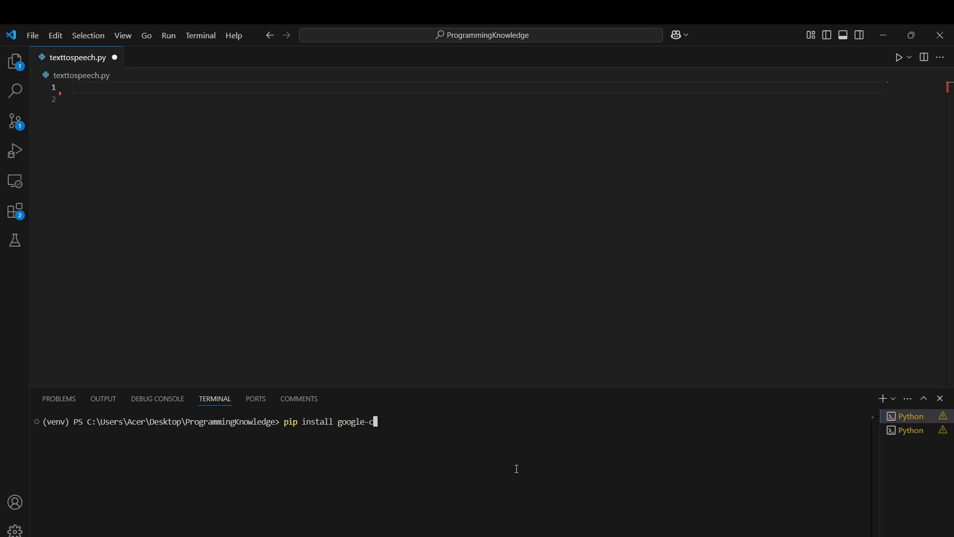
type("loud-")
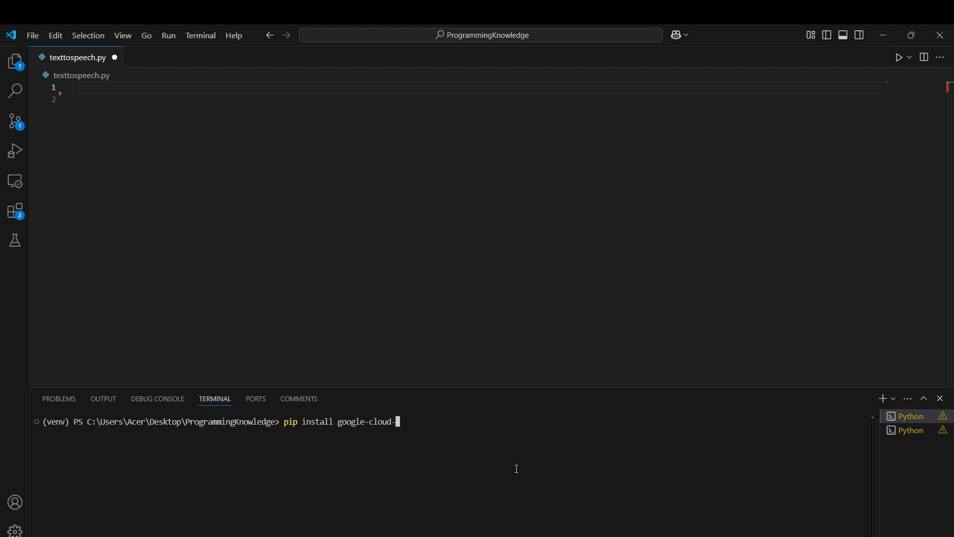
type("texttospeee")
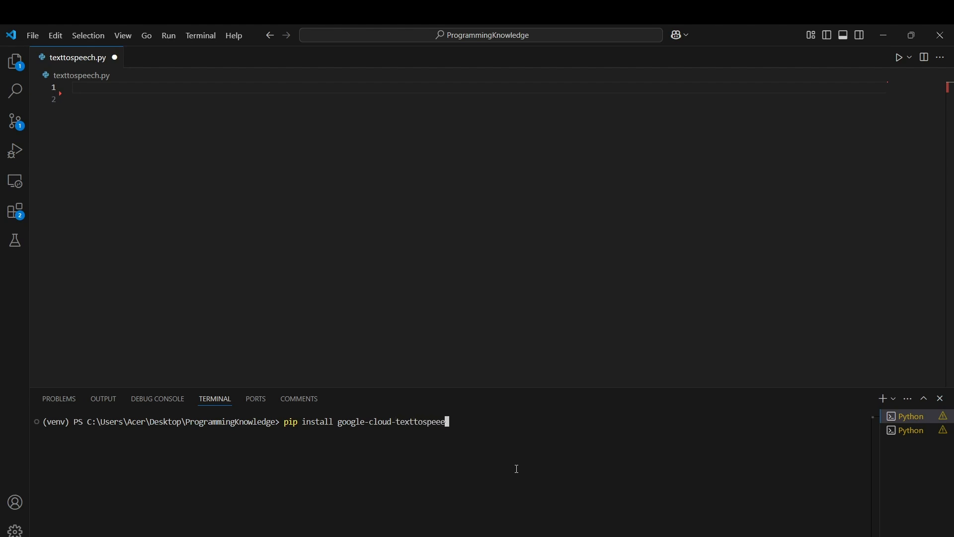
key("Enter")
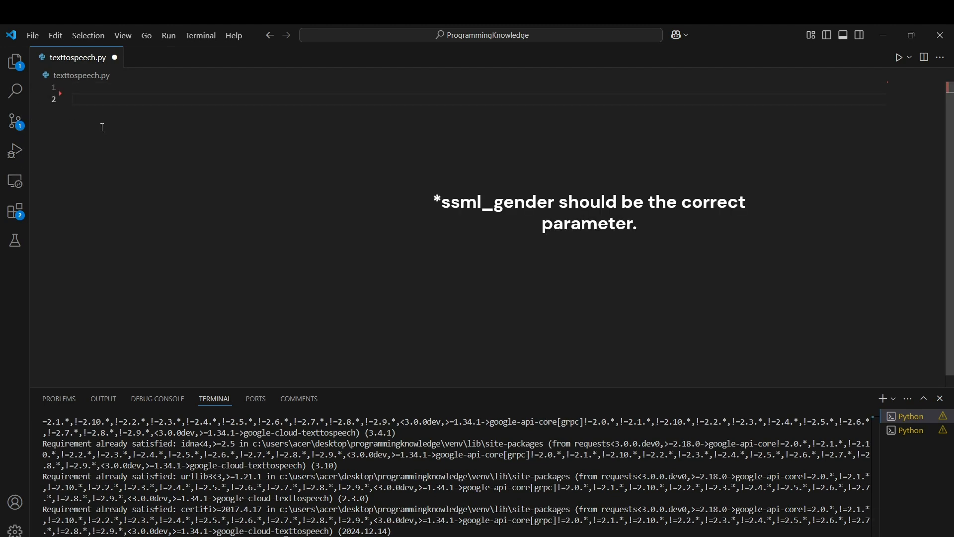
Step: Import texttospeech from google.cloud, create a TextToSpeechClient and start def synthesize_text(text, output_filename)
type("f")
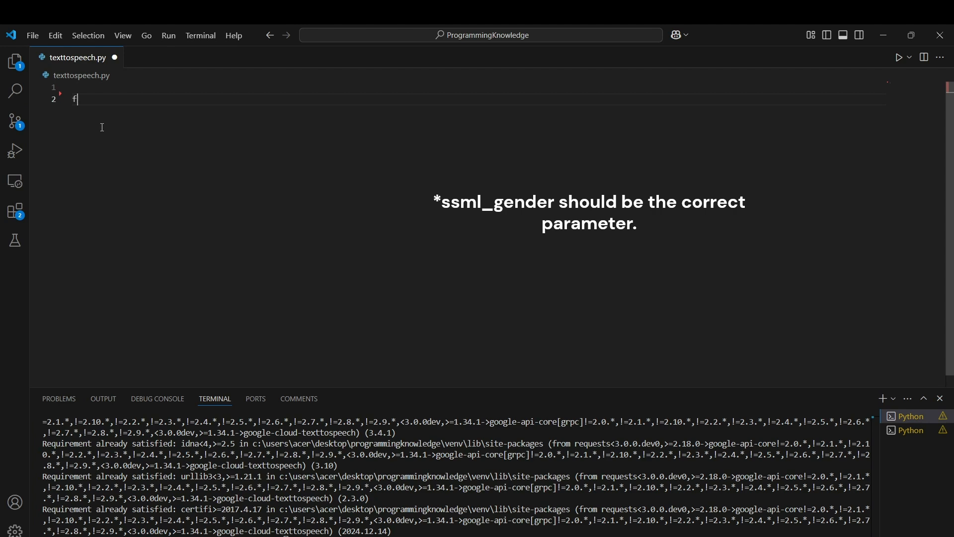
type("rom google")
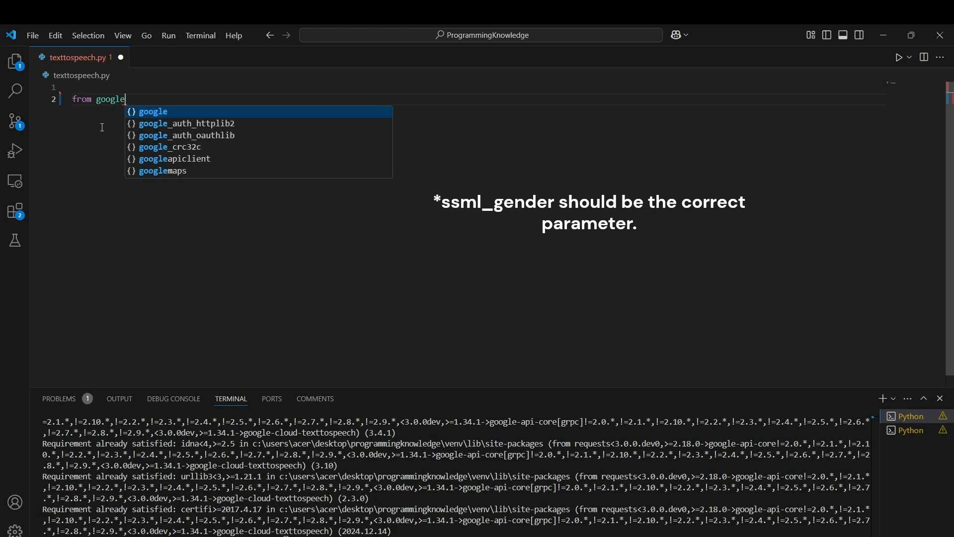
type(".cloud import texttospeech")
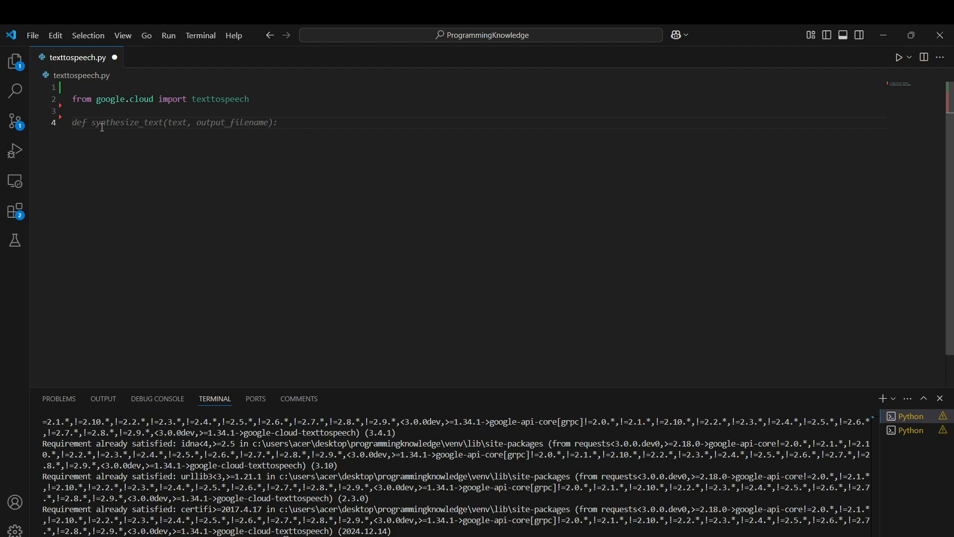
type("client = texttospeech.TextToSpeechClient()")
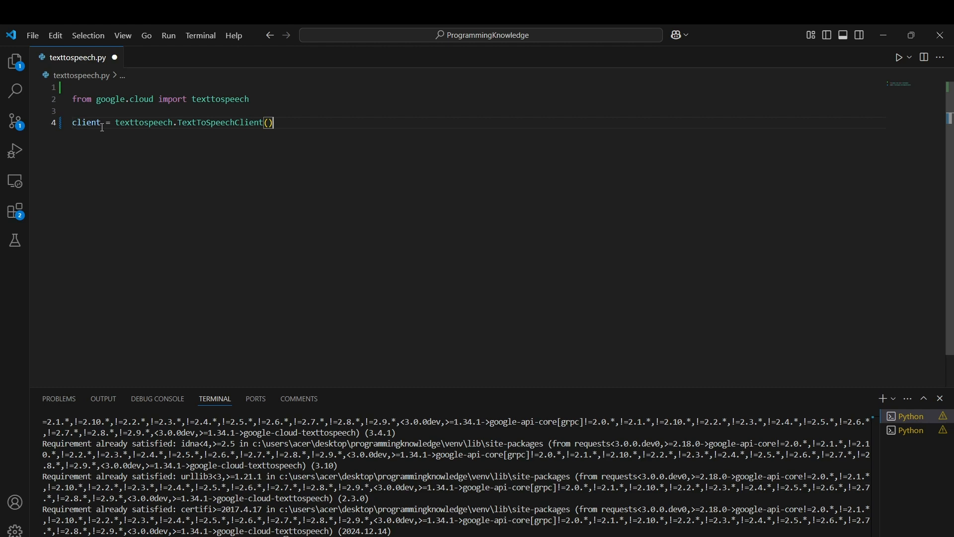
type("def synthesize_text(text, output_filename):")
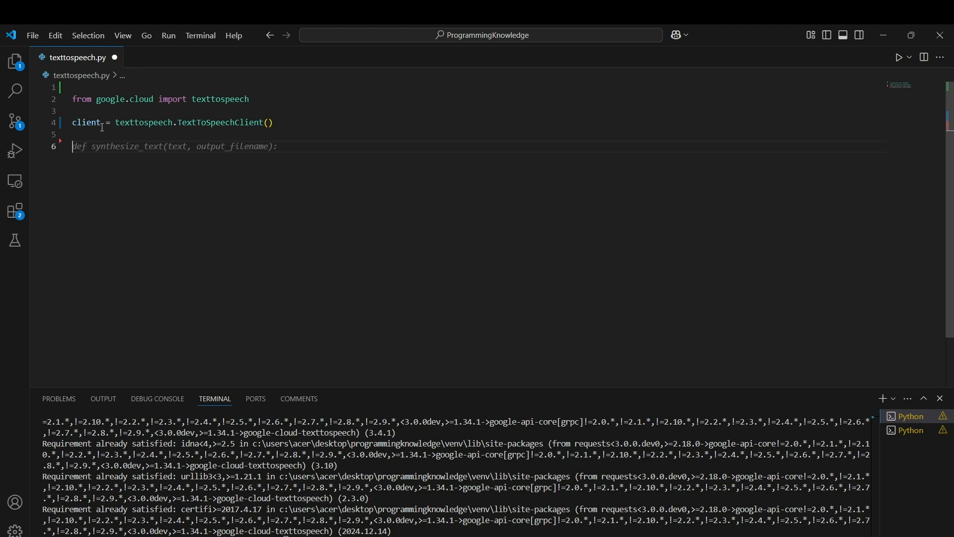
Step: Define input as a SynthesisInput with text and begin the VoiceSelectionParams block
type("input = texttospeech.SynthesisInput(text=\"Hello, World!\")")
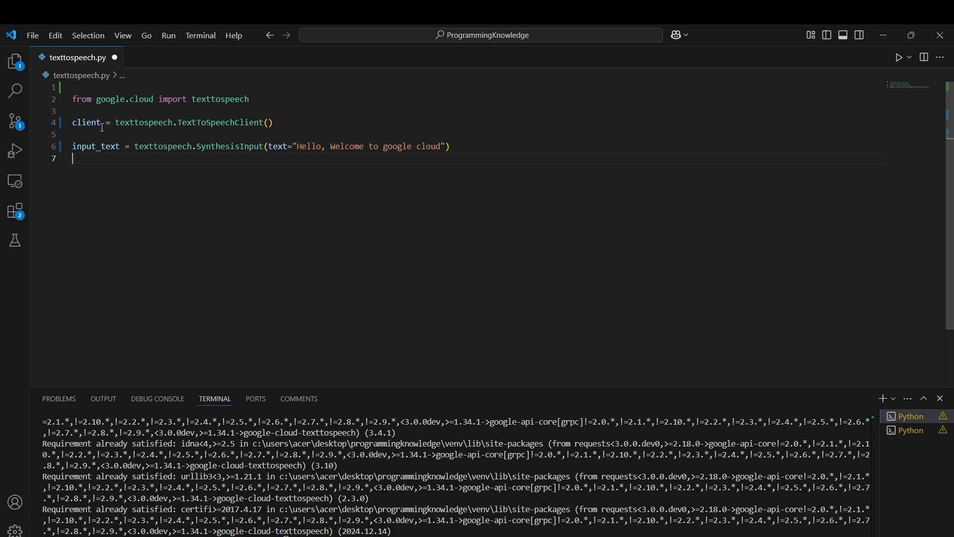
type("voice = texttospeech.VoiceSelectionParams(")
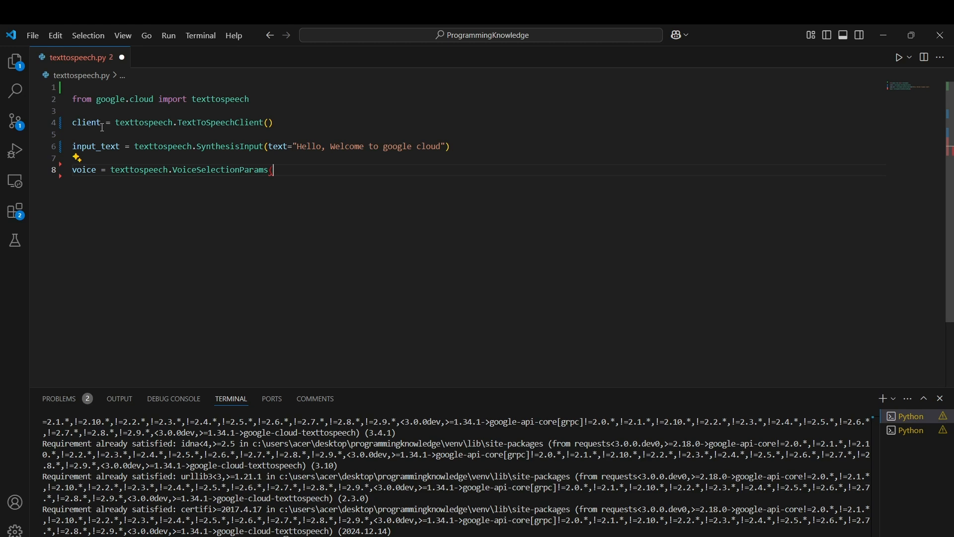
key("Enter")
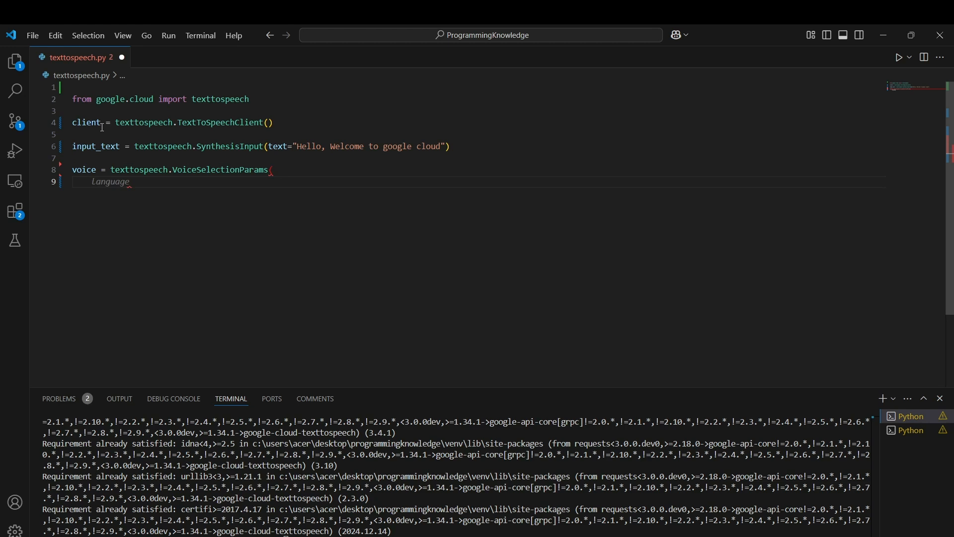
Step: Fill the voice parameters with language code en-US, name en-US-Wavenet-D and ssml gender
type("l")
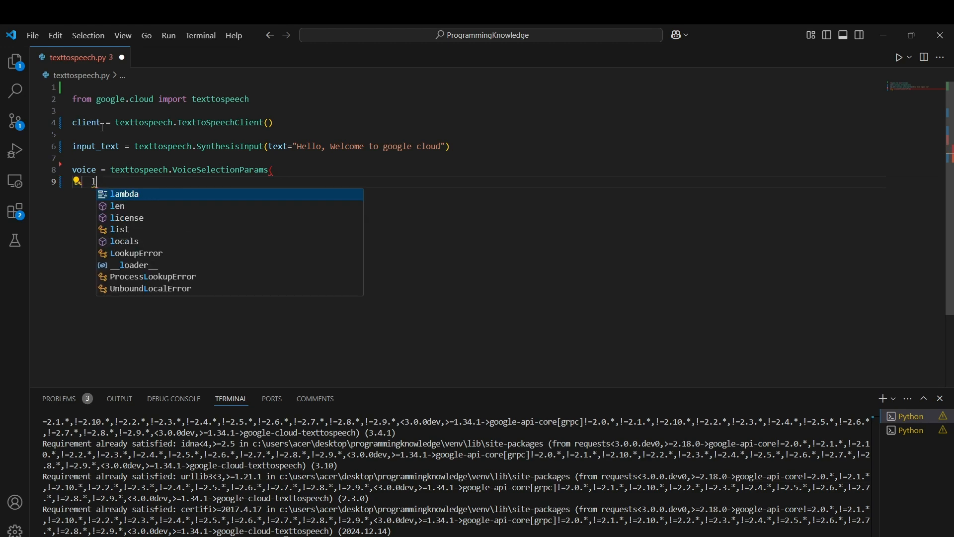
type("language_code=\"en-US")
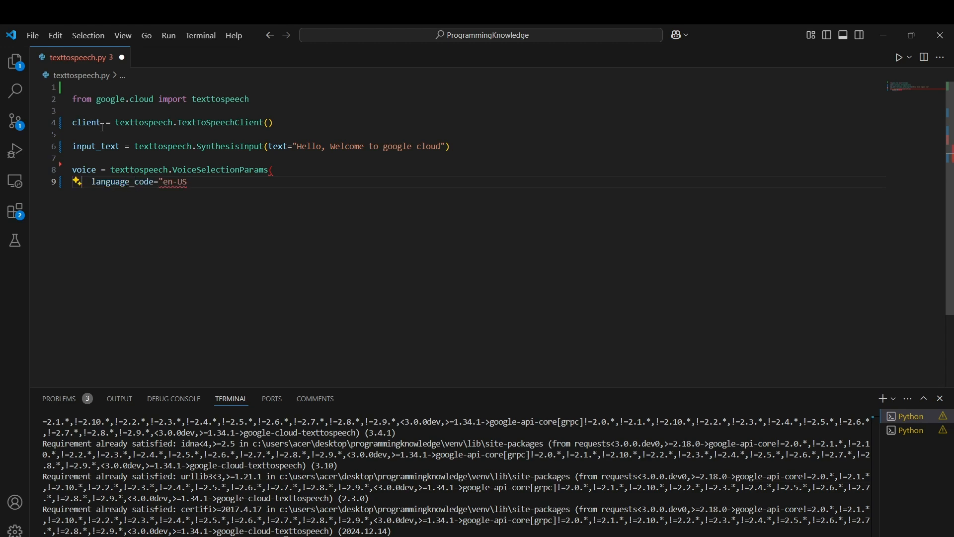
type("\",")
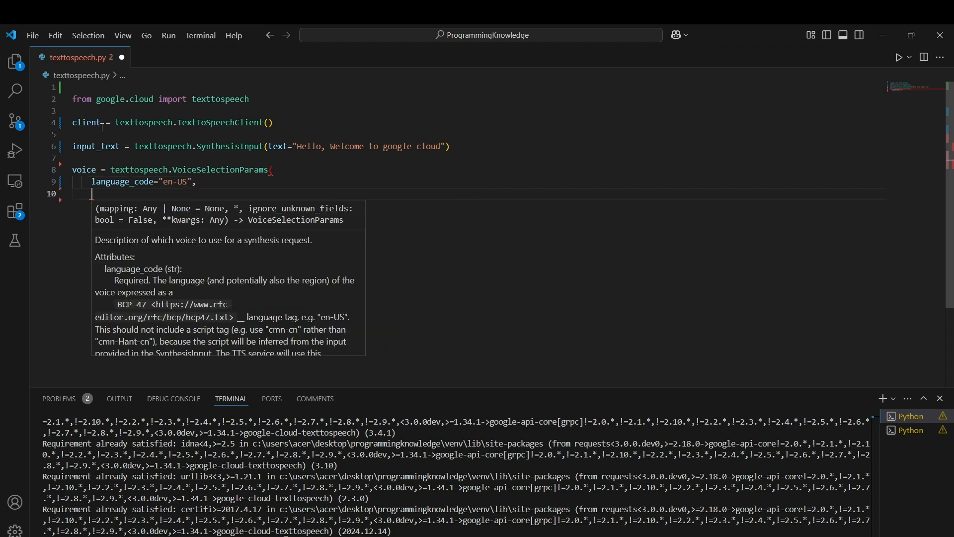
type("name=\"en-US-Wavenet-D\",")
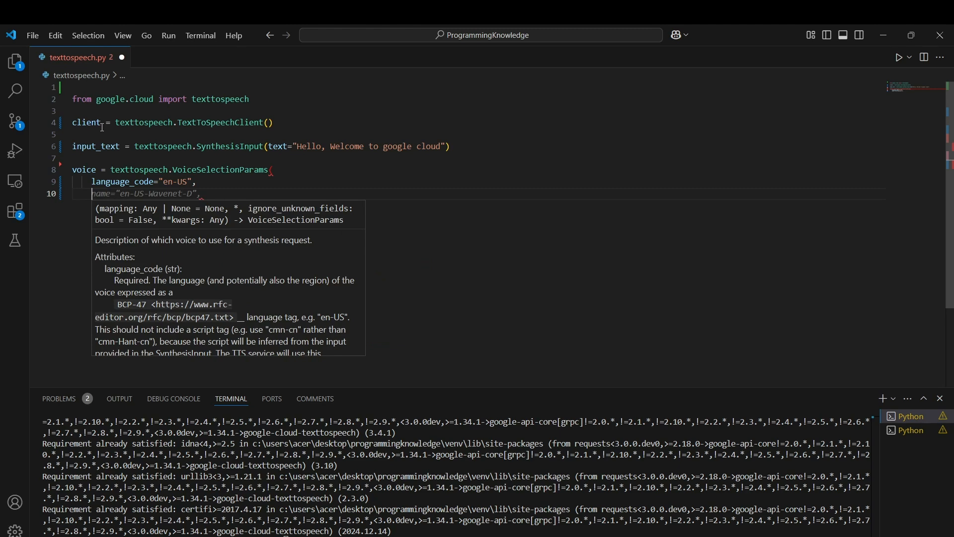
type("ssml")
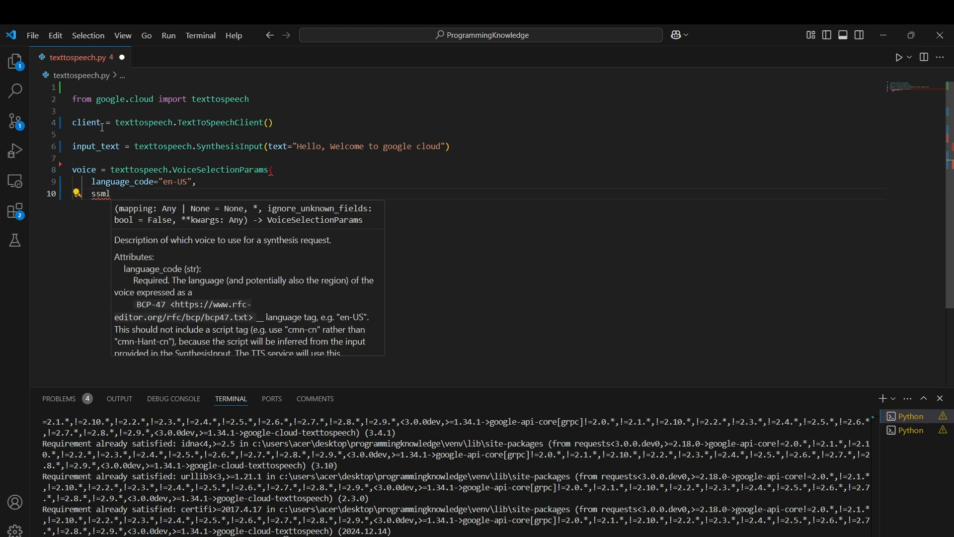
type("_generation=texttospeech.SsmlVoiceGender.NEUTRAL,")
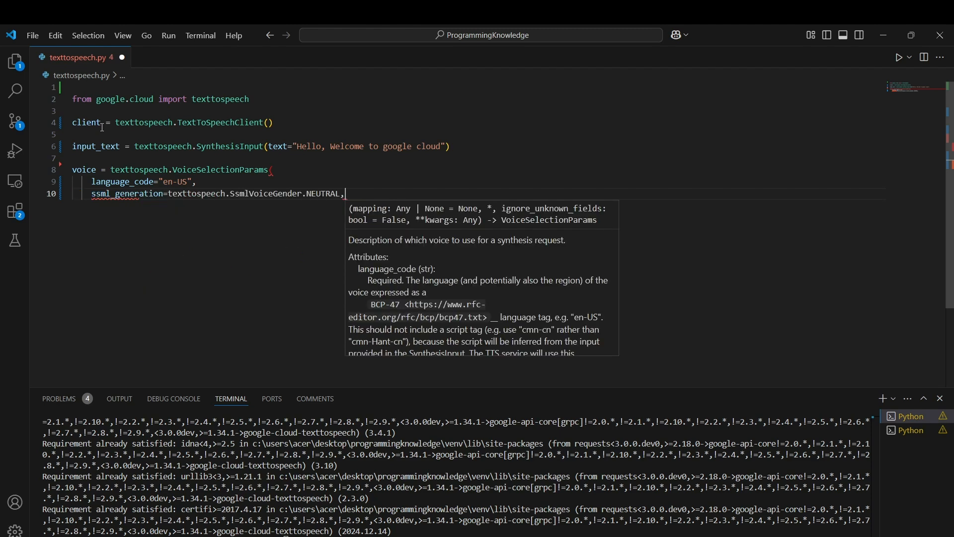
key("Enter")
type(")")
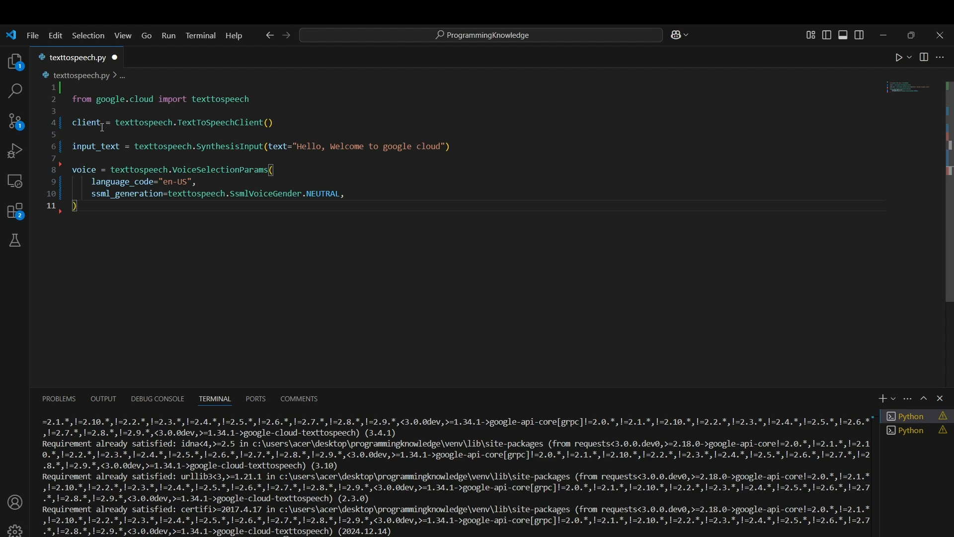
key("Enter")
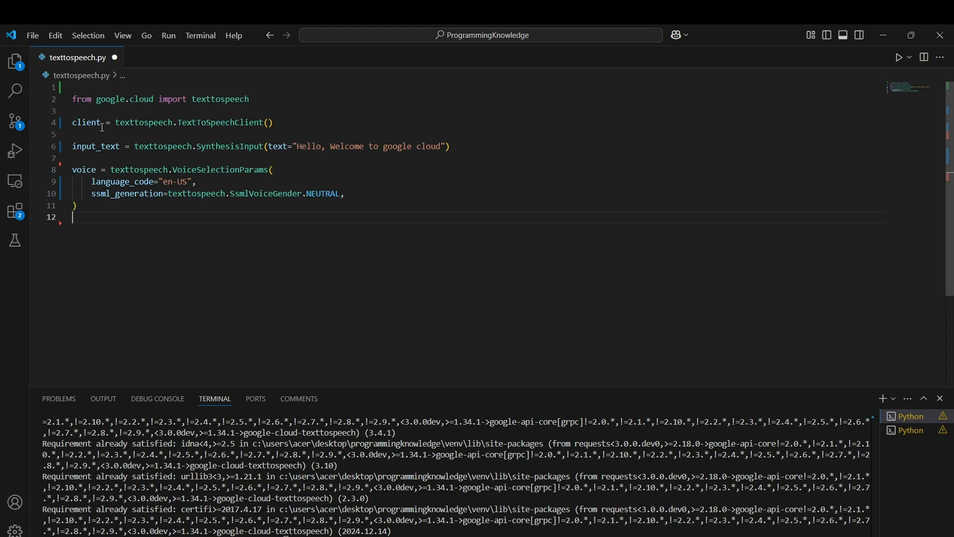
Step: Define audio_config as an AudioConfig with MP3 audio_encoding and start the response = client.synthesize_speech( line
type("audio_config = texttospeech.AudioConfig(")
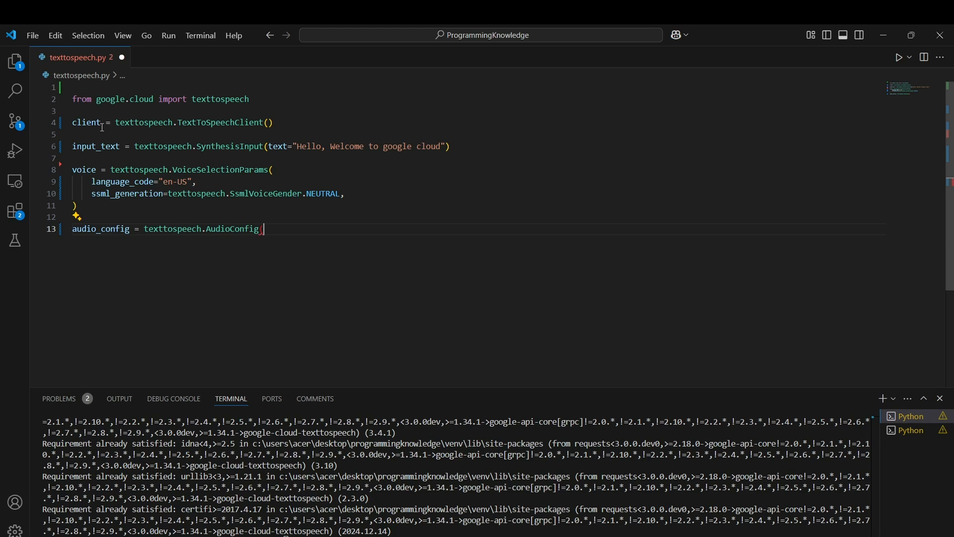
type("(auto")
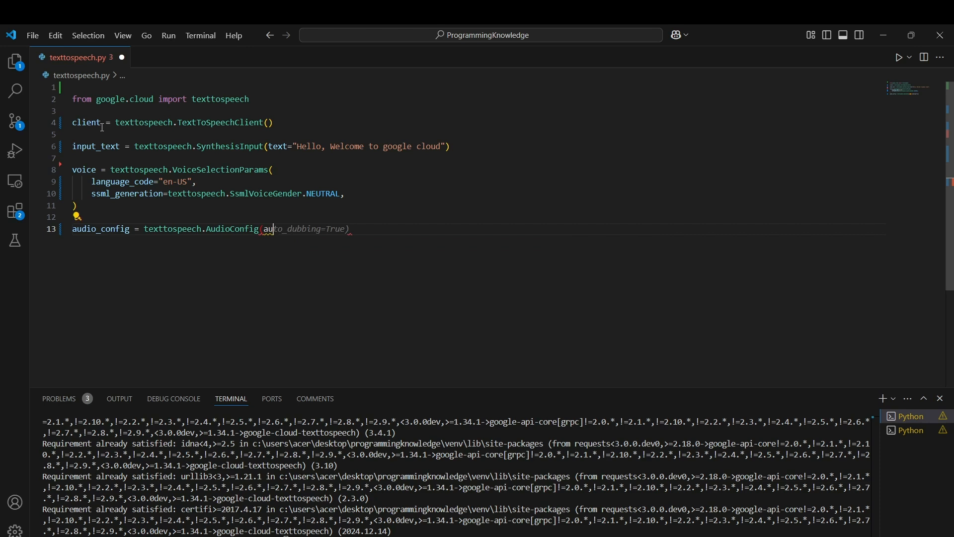
type("audio")
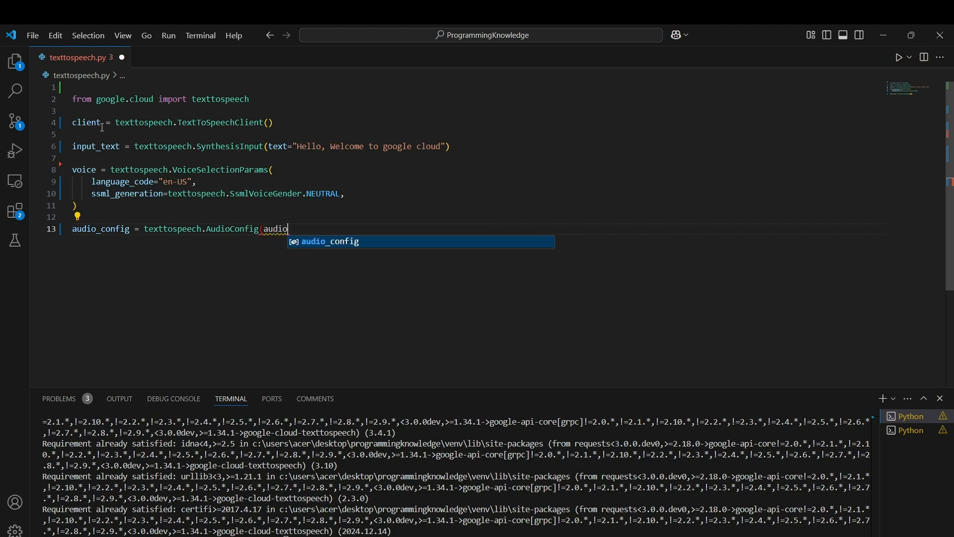
type("_encoding=texttospeech.AudioEncoding.MP3")
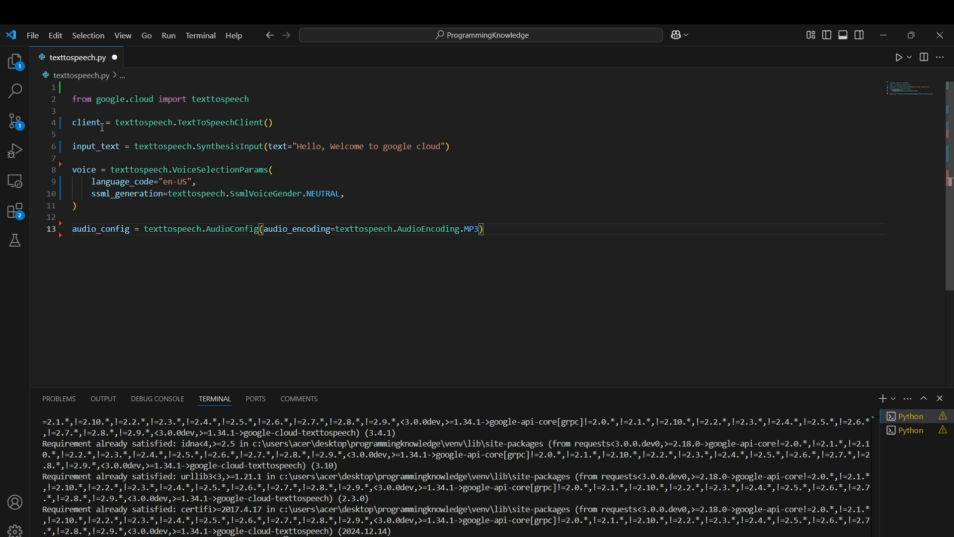
type("response = client.synthesize_speech(")
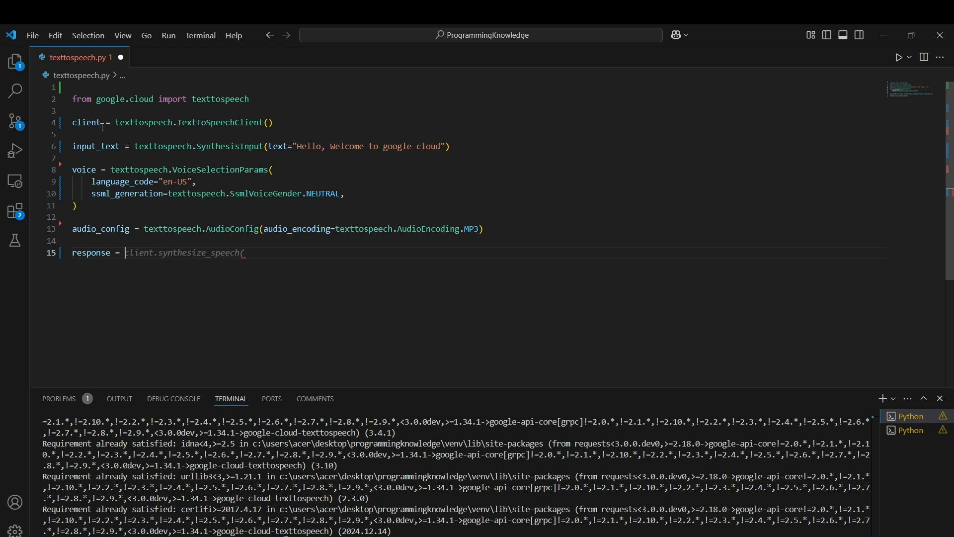
Step: Complete the synthesize_speech call with input=input_text, voice=voice, audio_config=audio_config
type("client.synthesize_speech(input=input_text, voice=voice, audio_config=audio_config")
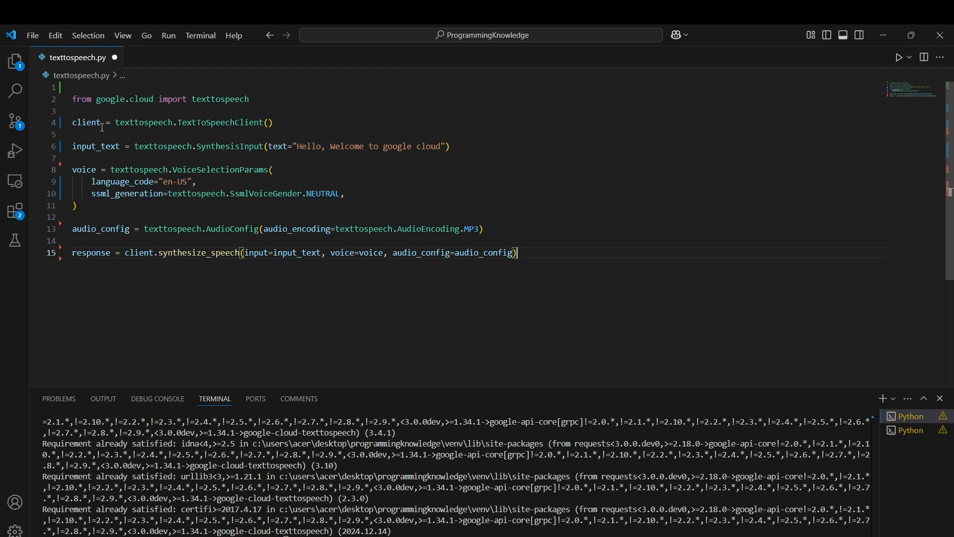
key("Enter")
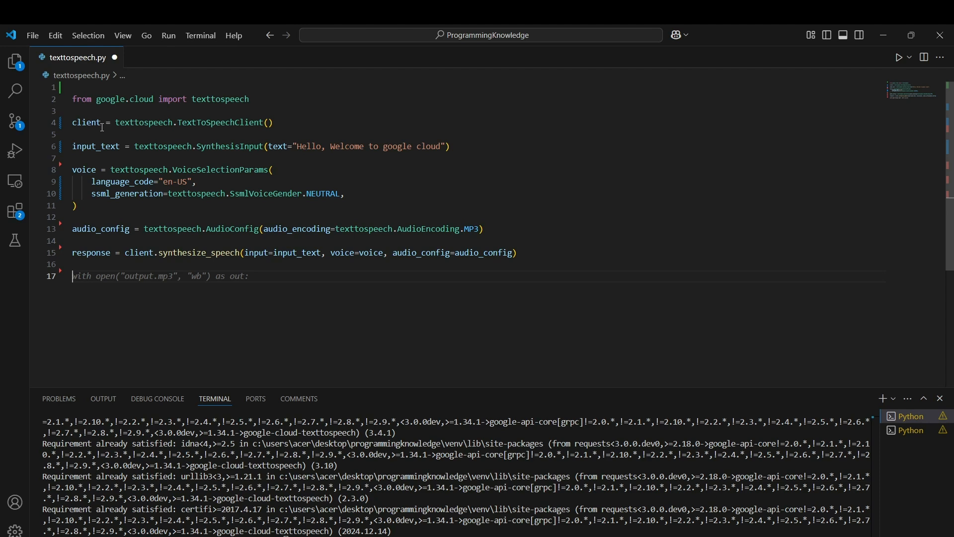
Step: Accept Copilot's block writing response.audio_content to output.mp3 and printing a confirmation
key("Tab")
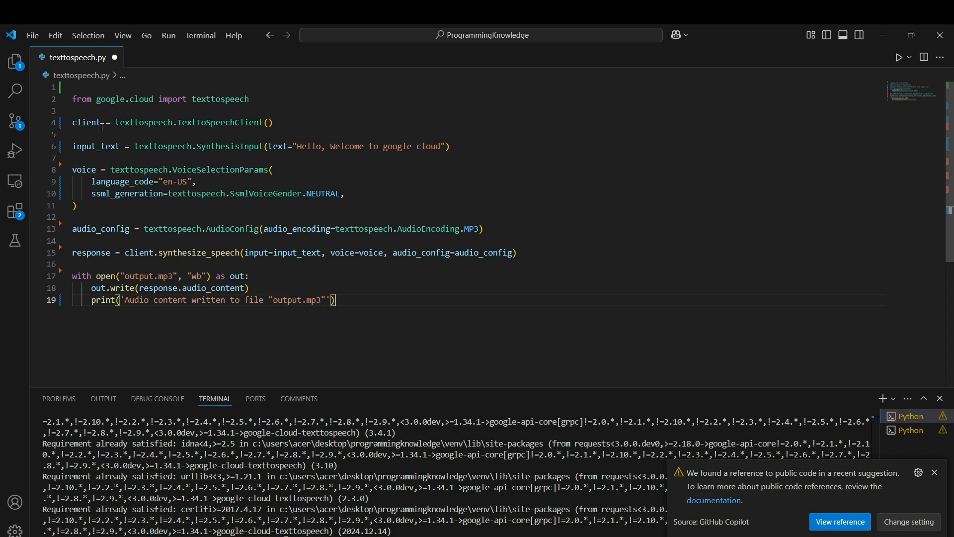
mouse_move(348, 168)
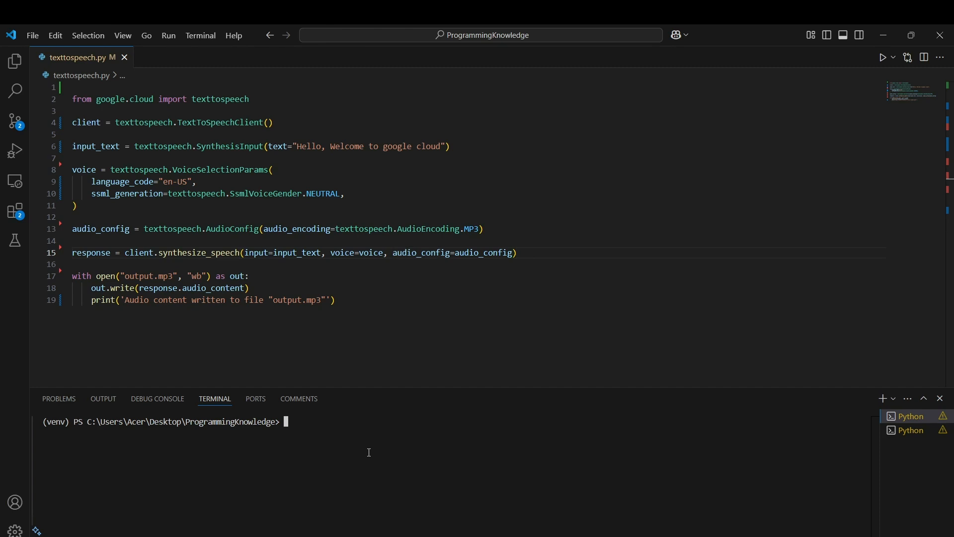
mouse_move(416, 206)
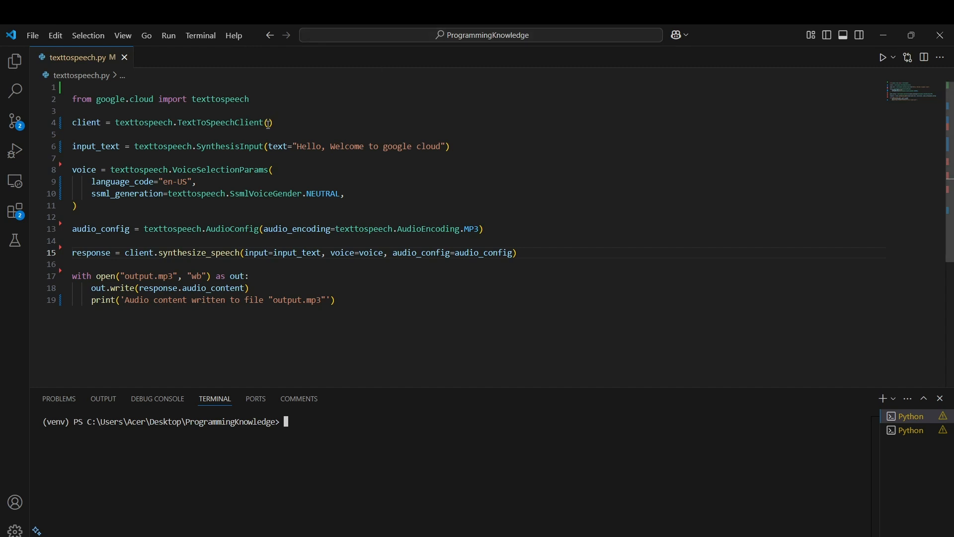
Step: Create the client via from_service_account_file("gcp_key.json") on line 4
double_click(218, 122)
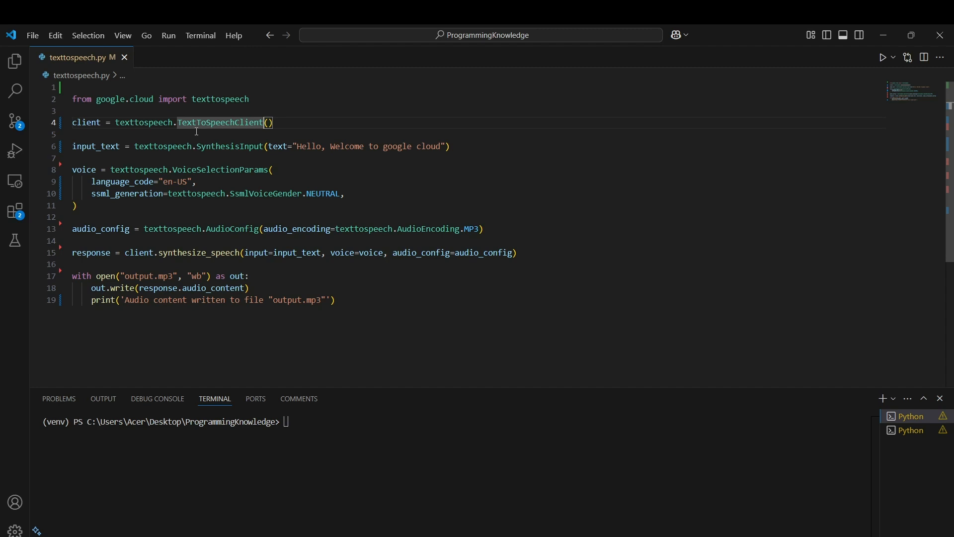
type(".")
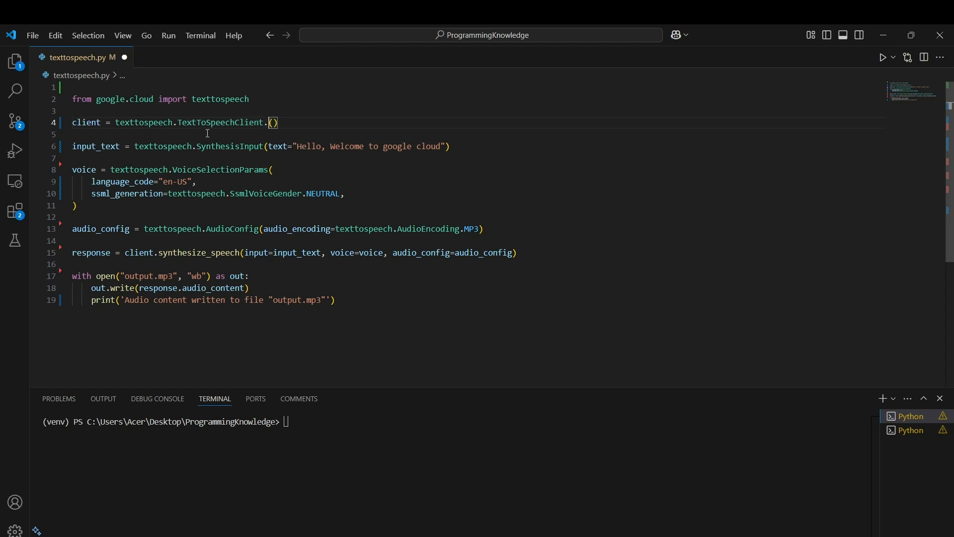
type("from")
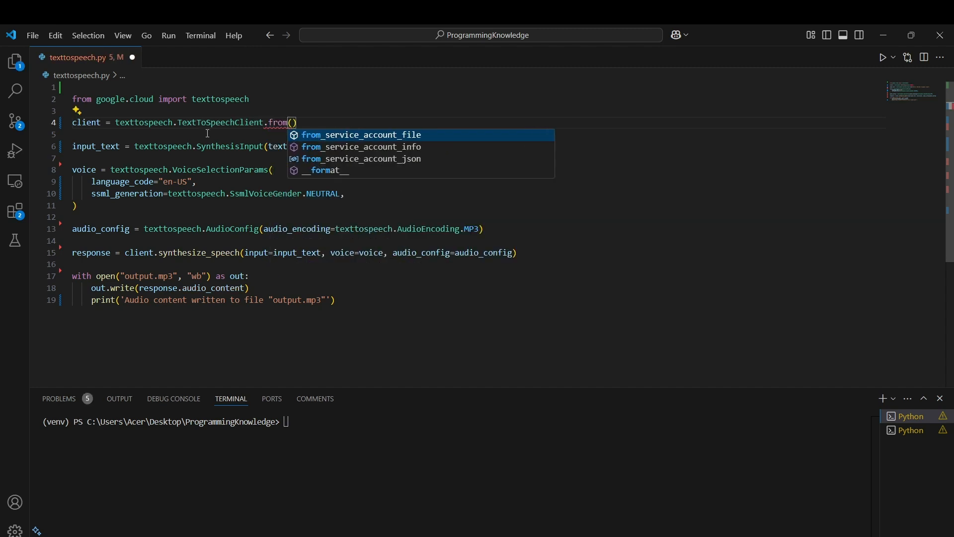
left_click(360, 135)
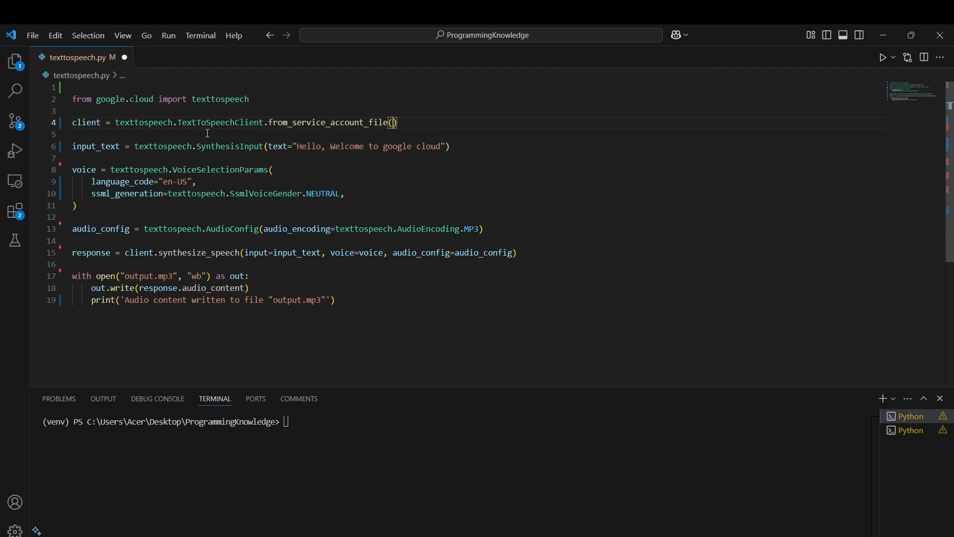
type("\"service-account-file.json\"")
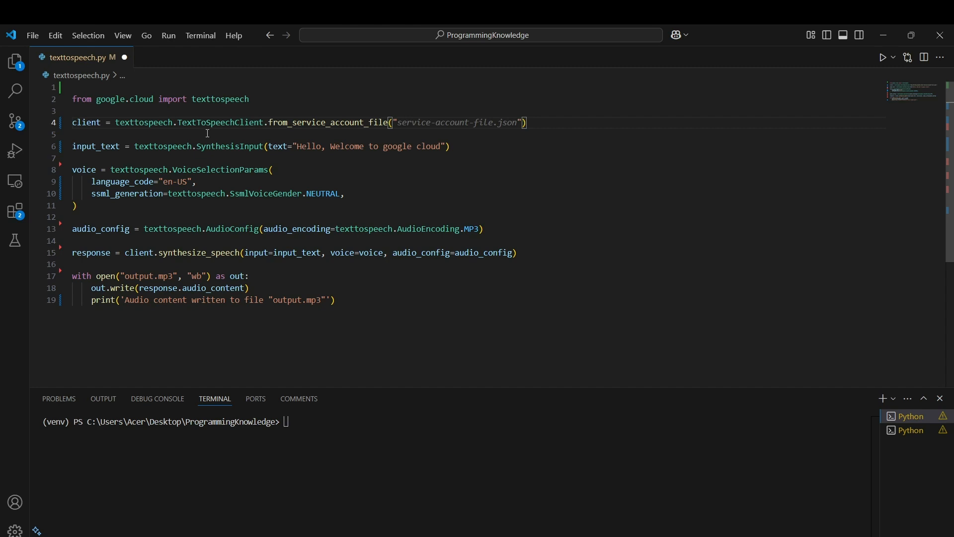
type("gcp")
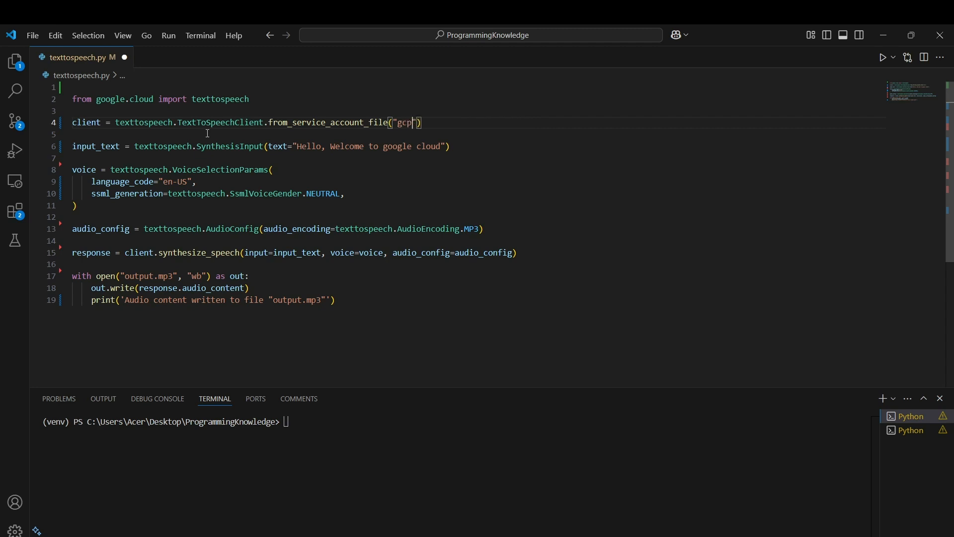
type("_key.json")
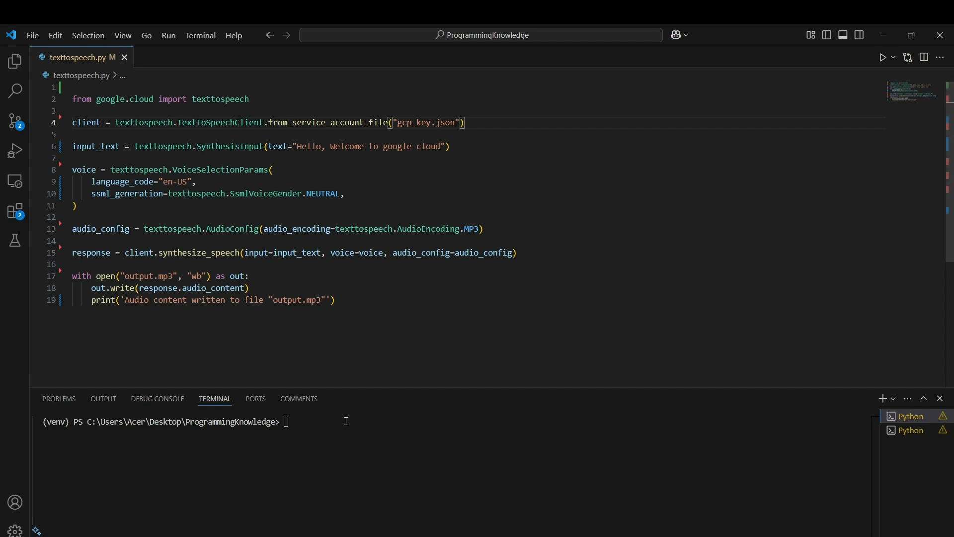
Step: Run python texttospeech.py in the terminal, rerunning after fixing ssml_gender to write output.mp3
type("python")
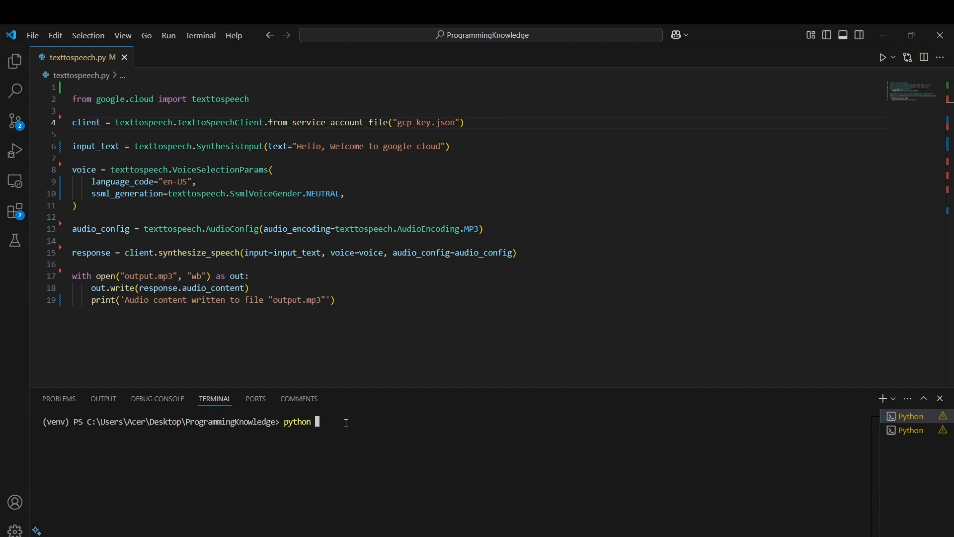
type("texttospeech.py")
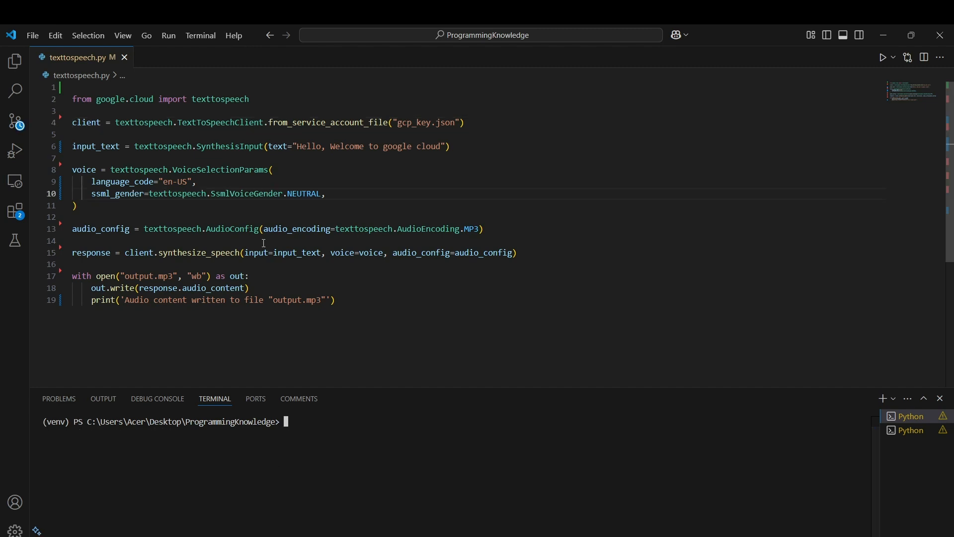
mouse_move(167, 229)
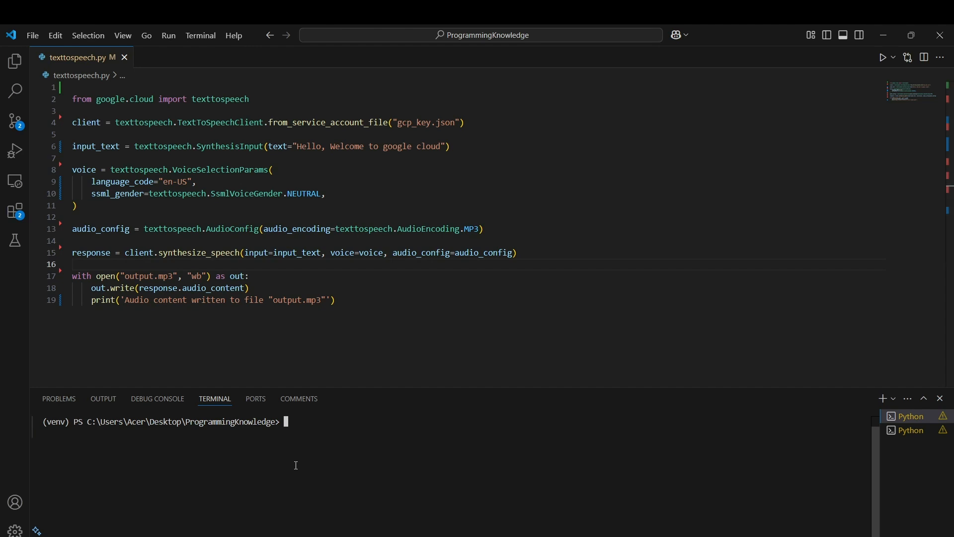
type("python texttospeech.py")
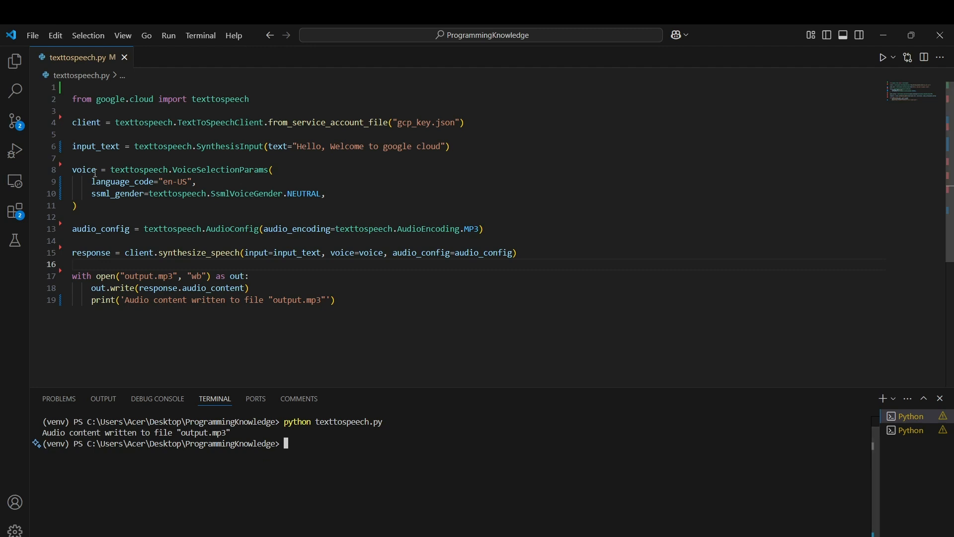
Step: Play output.mp3 from the Explorer in the audio preview, then return to texttospeech.py
left_click(14, 60)
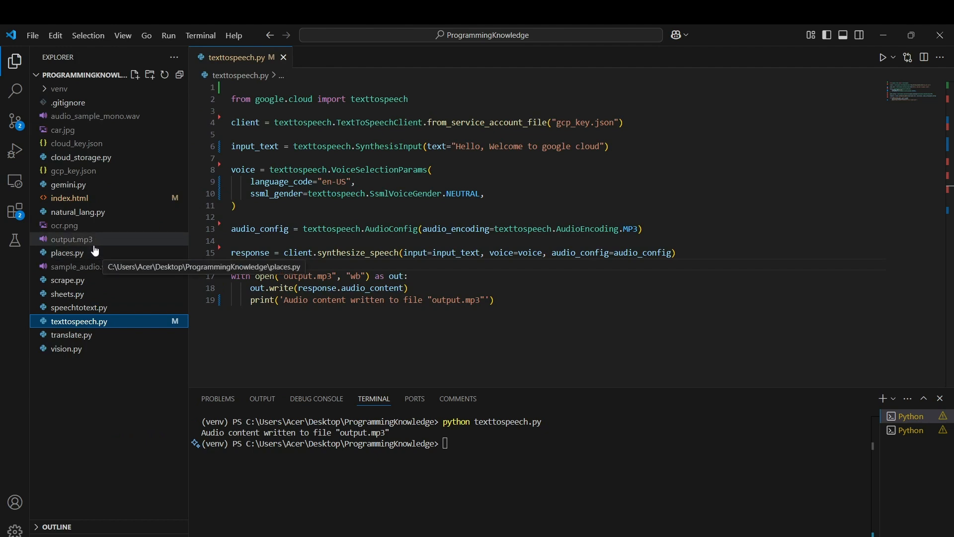
double_click(72, 238)
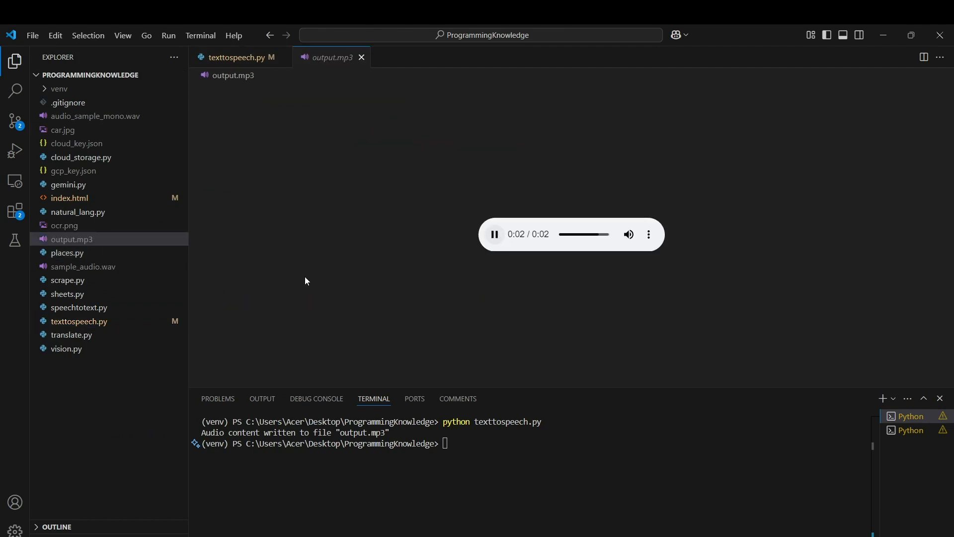
left_click(495, 233)
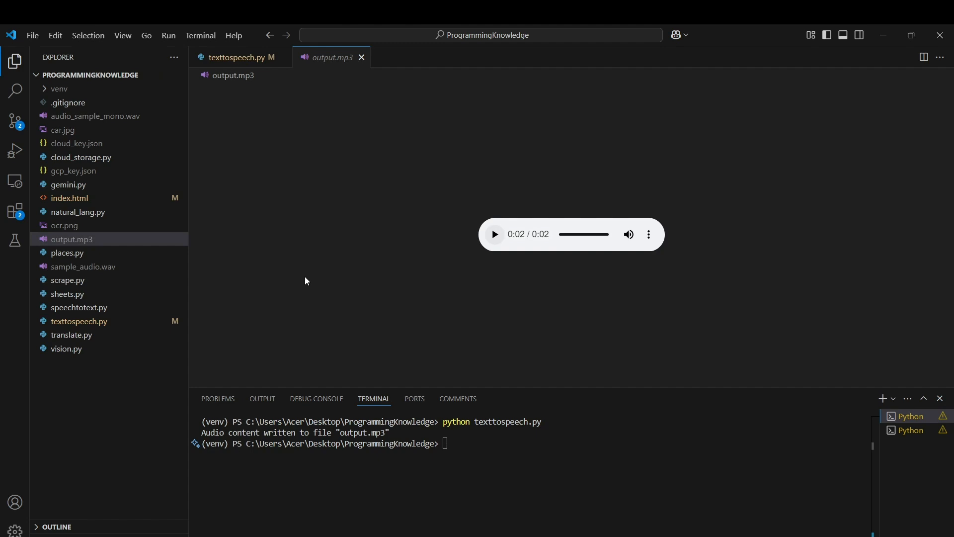
left_click(239, 56)
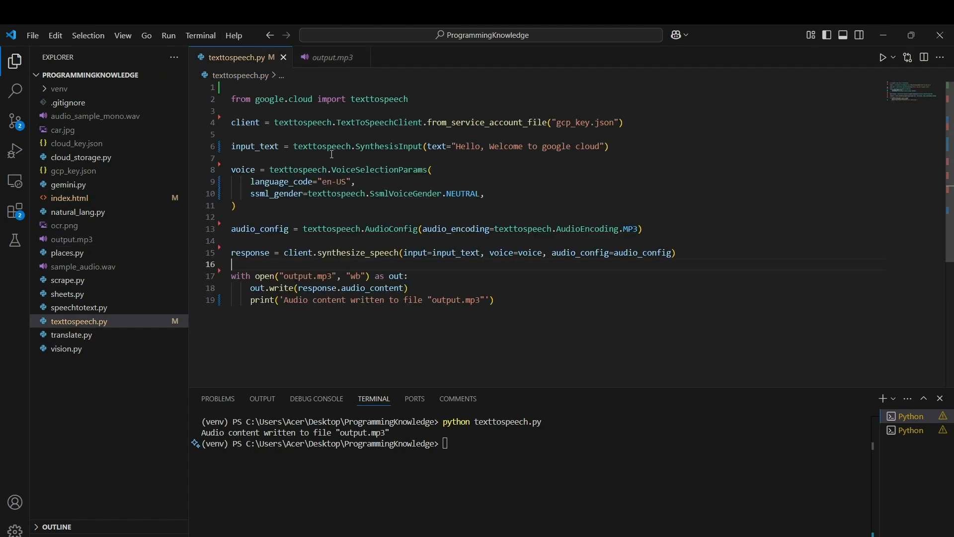